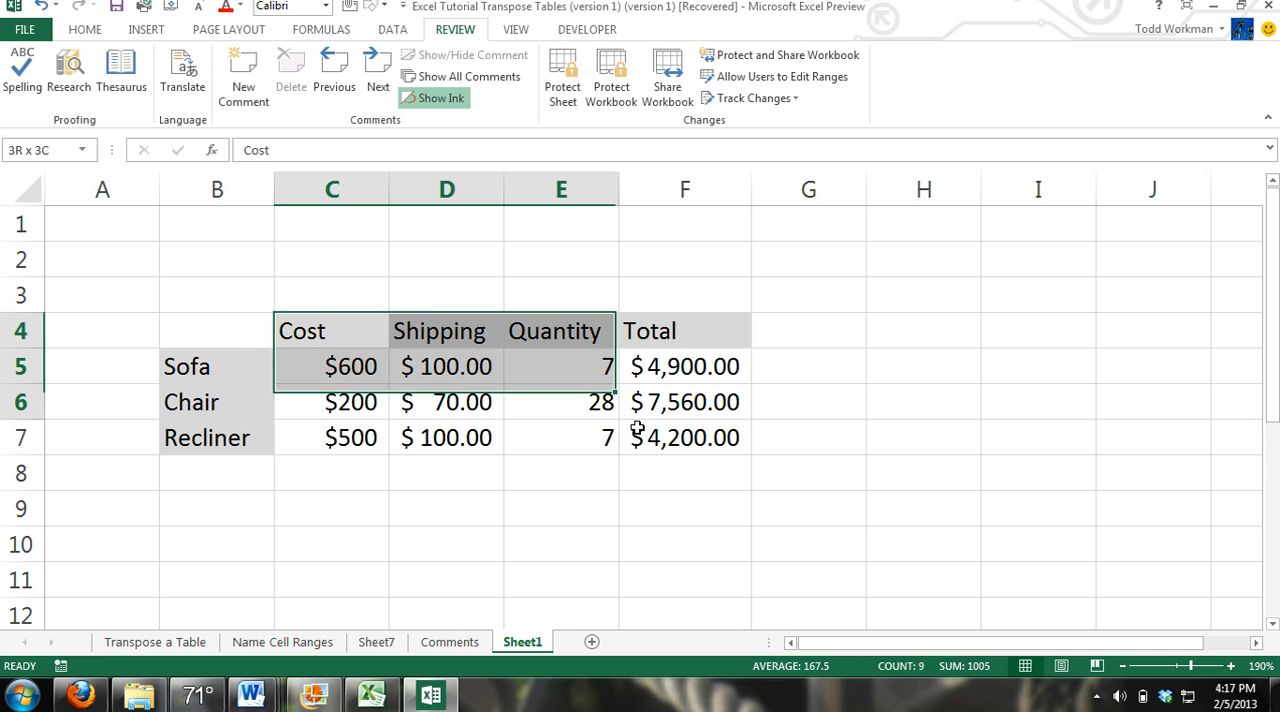
- Select the Sofa cell and add a new comment reading 'Sofa'
click(684, 473)
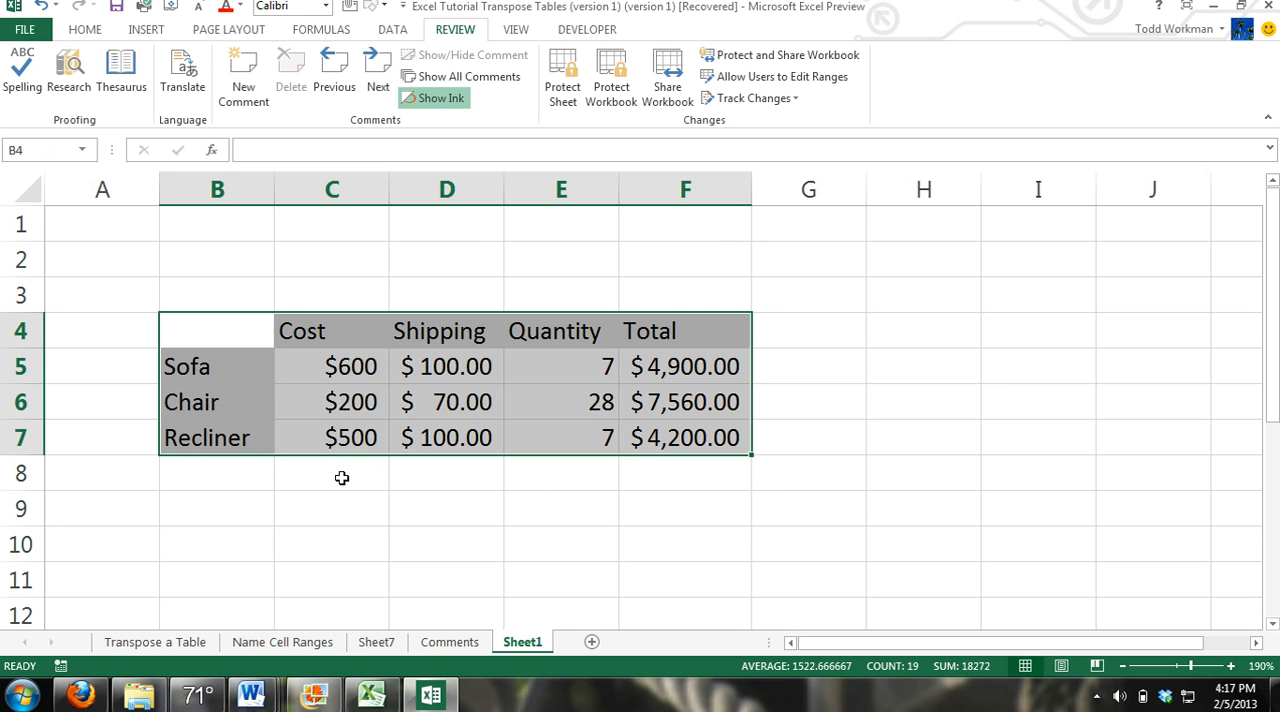
mouse_move(217, 371)
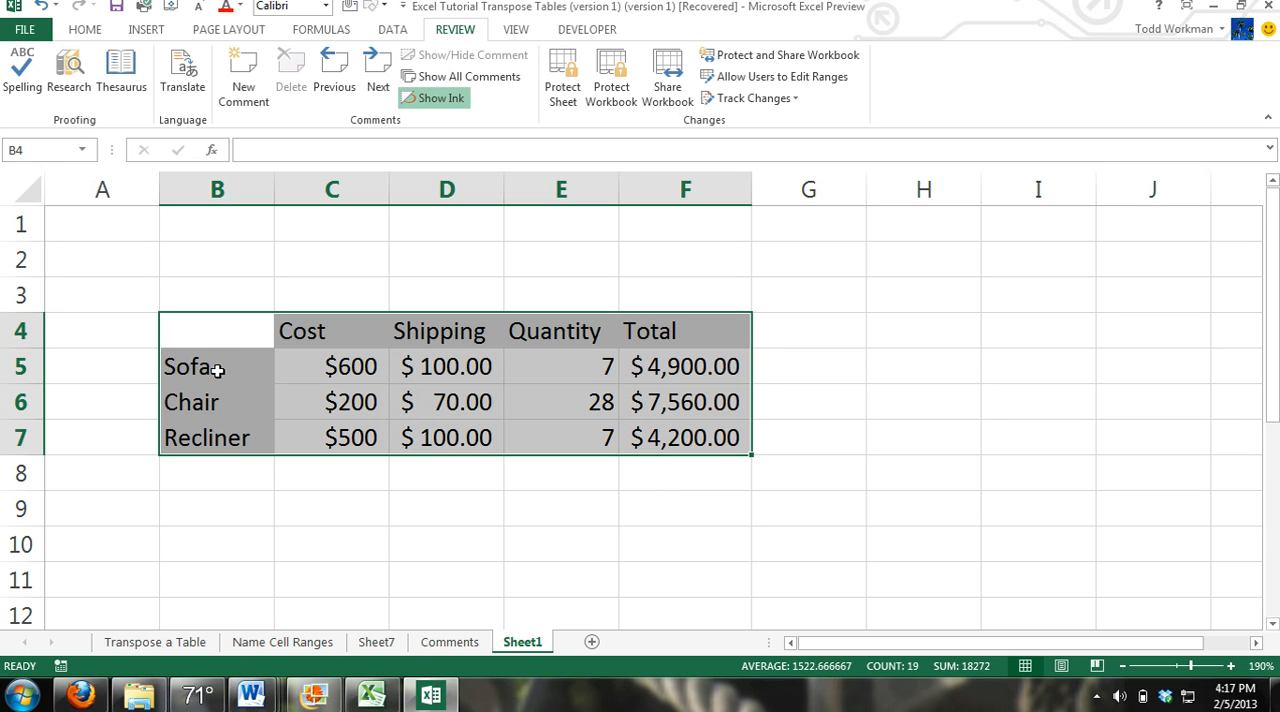
click(217, 366)
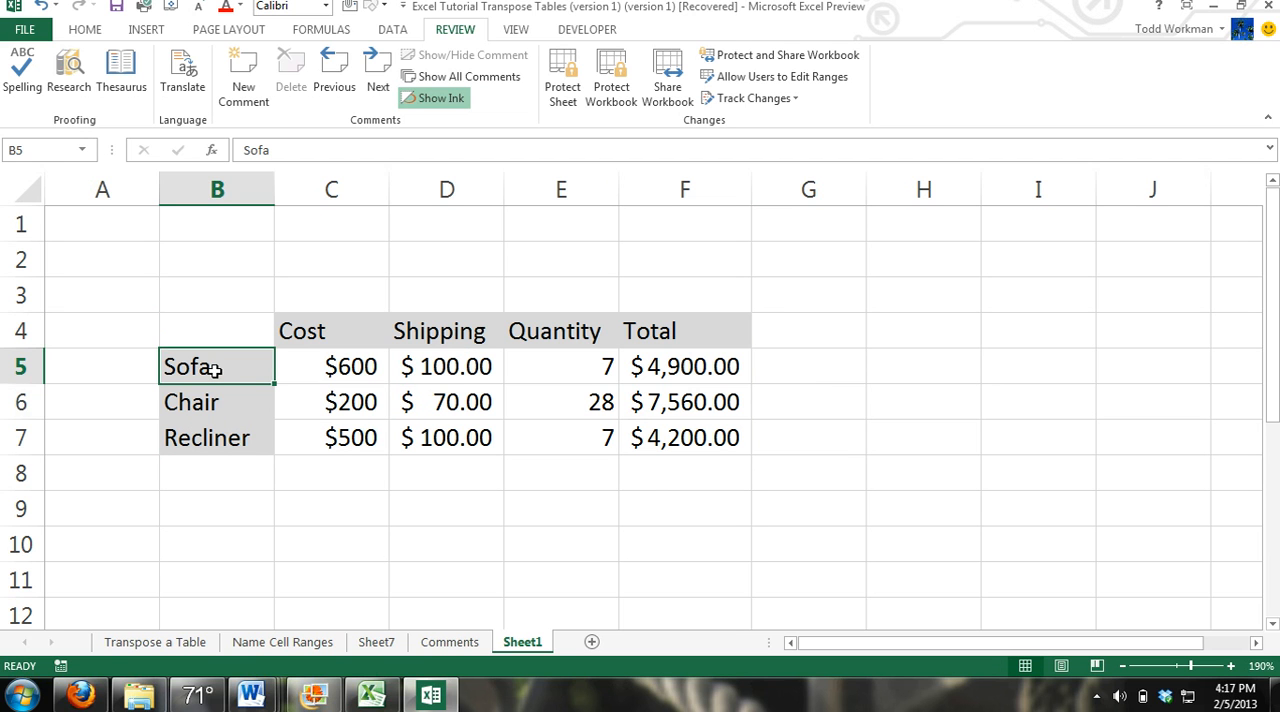
click(217, 438)
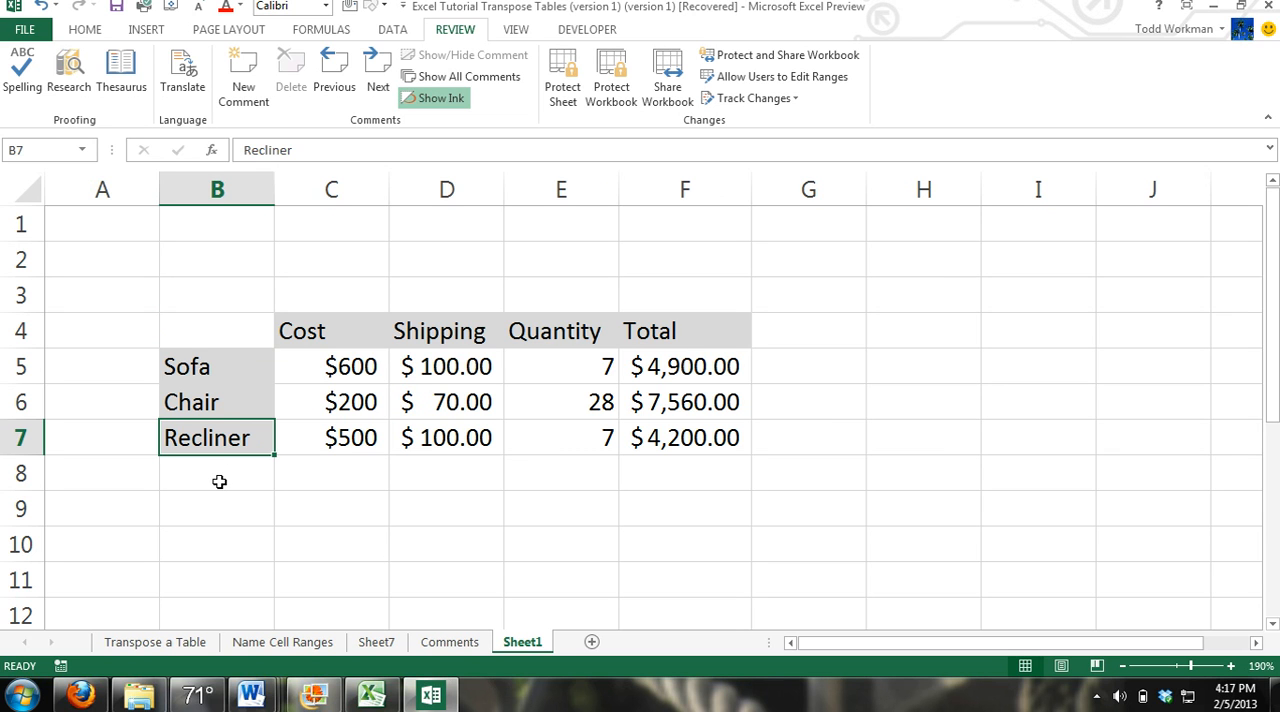
mouse_move(219, 365)
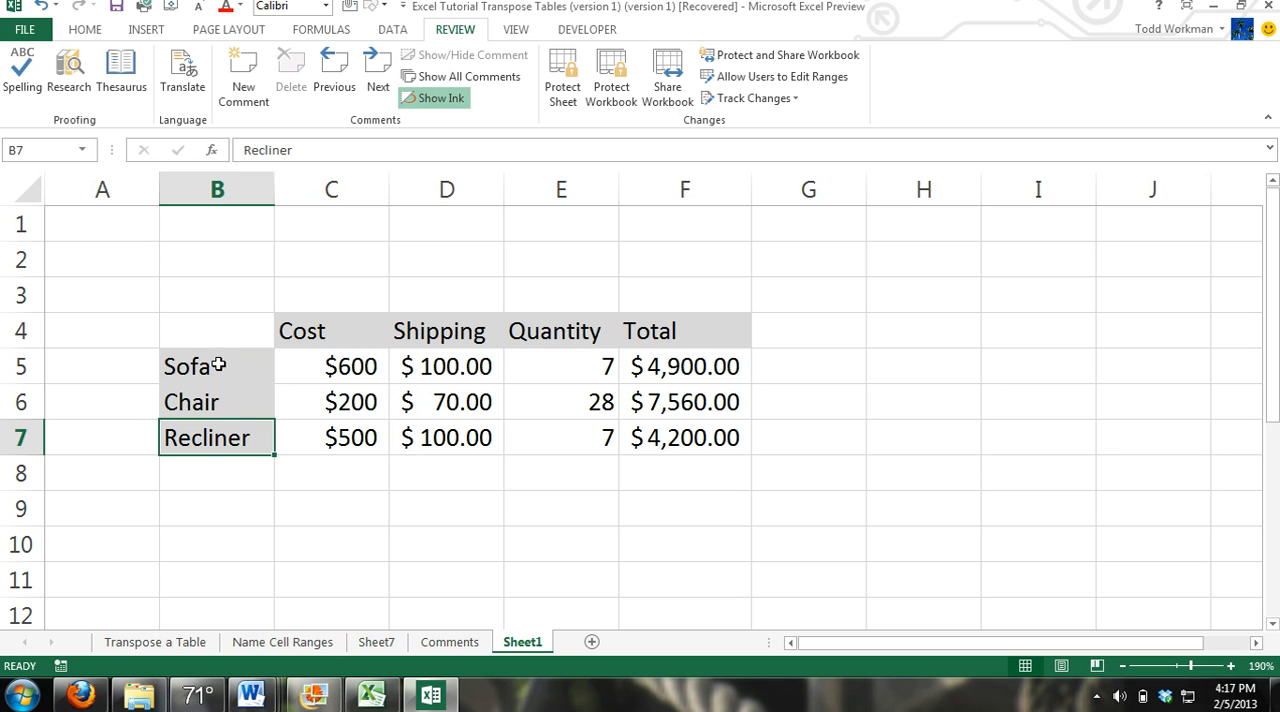
click(217, 366)
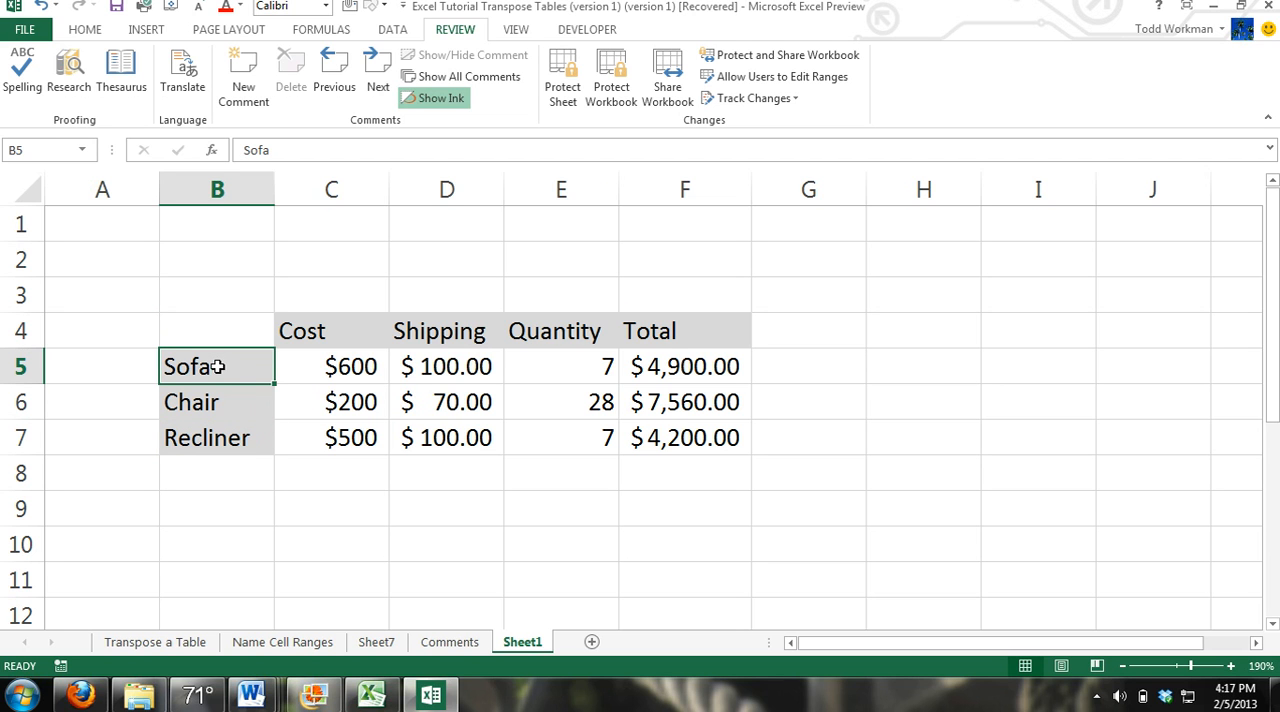
mouse_move(357, 262)
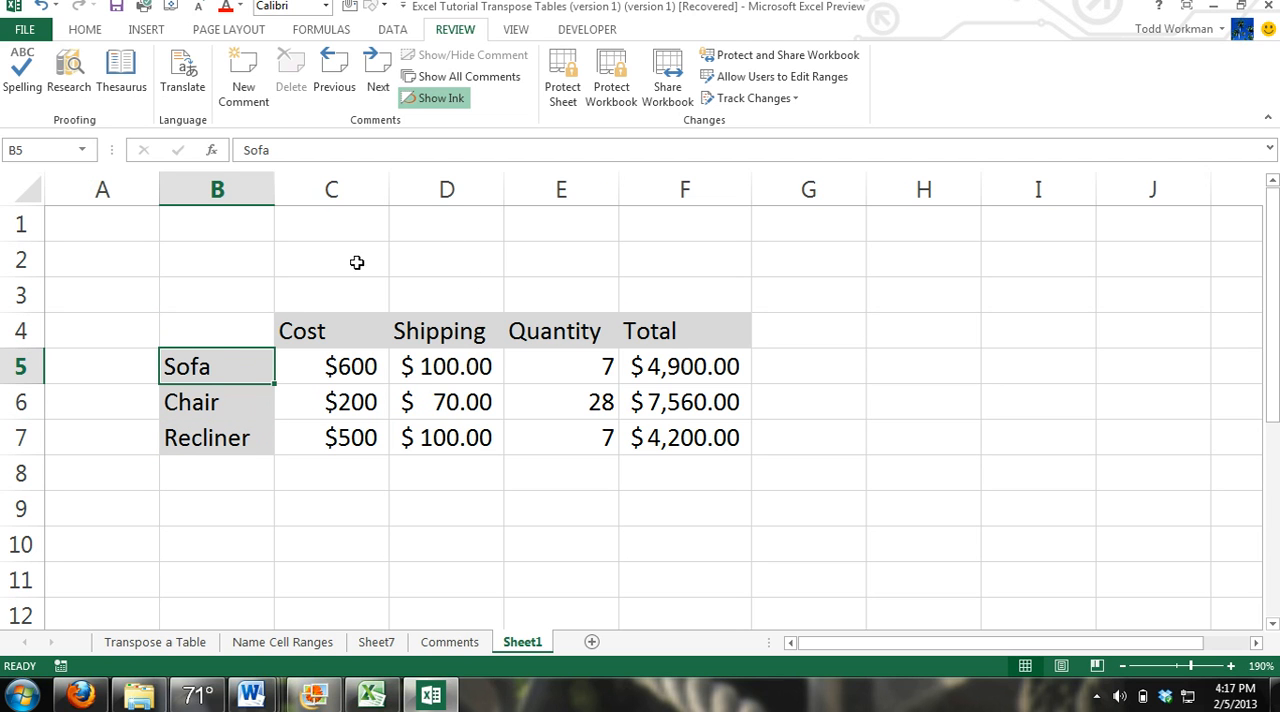
mouse_move(225, 371)
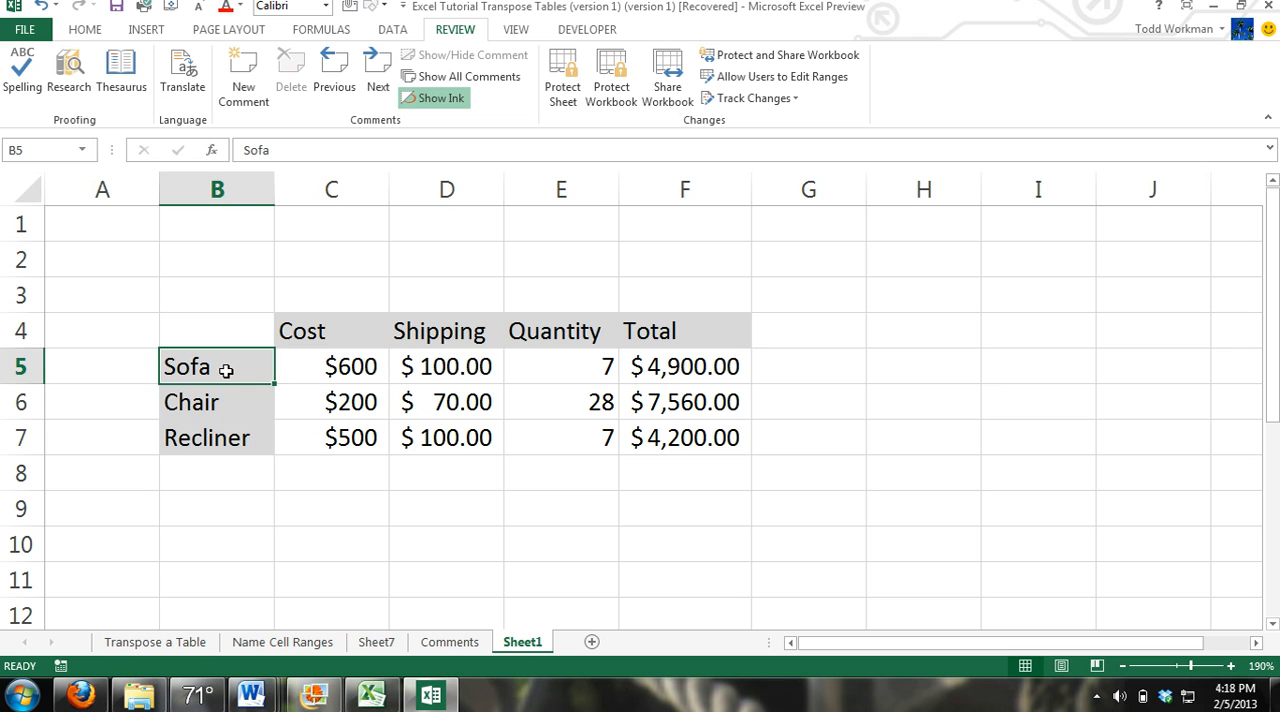
mouse_move(240, 388)
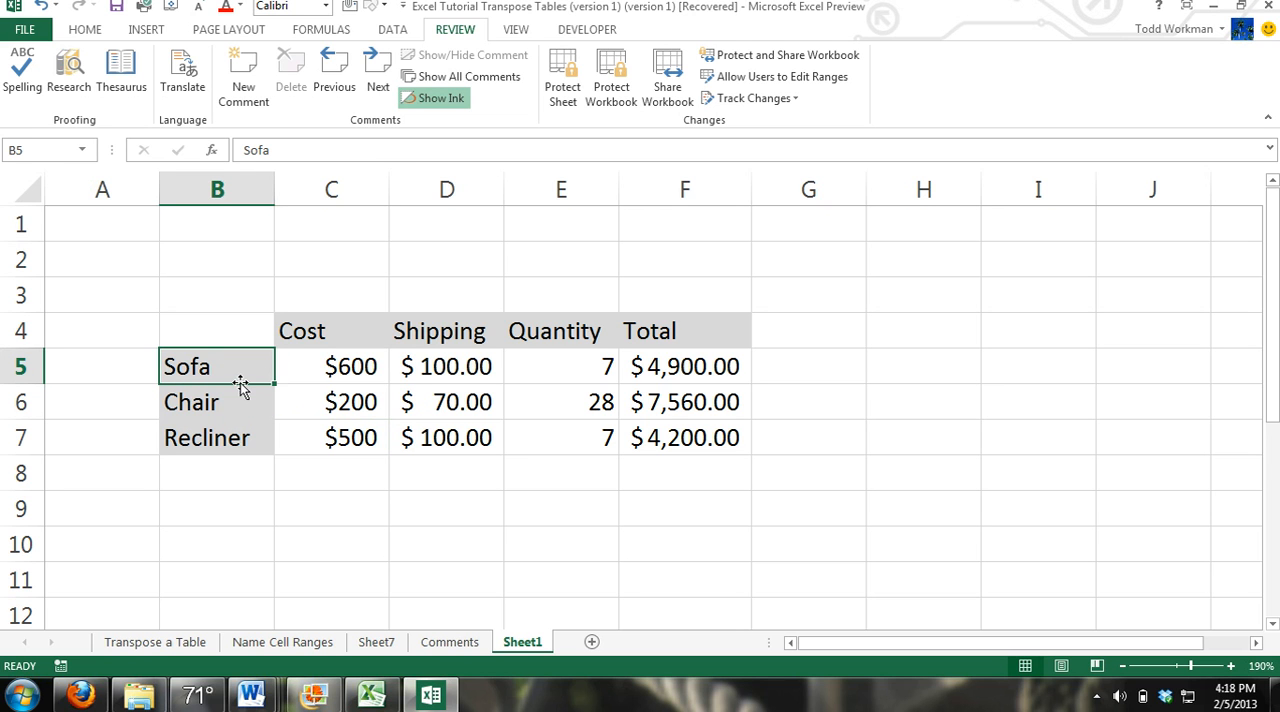
mouse_move(243, 376)
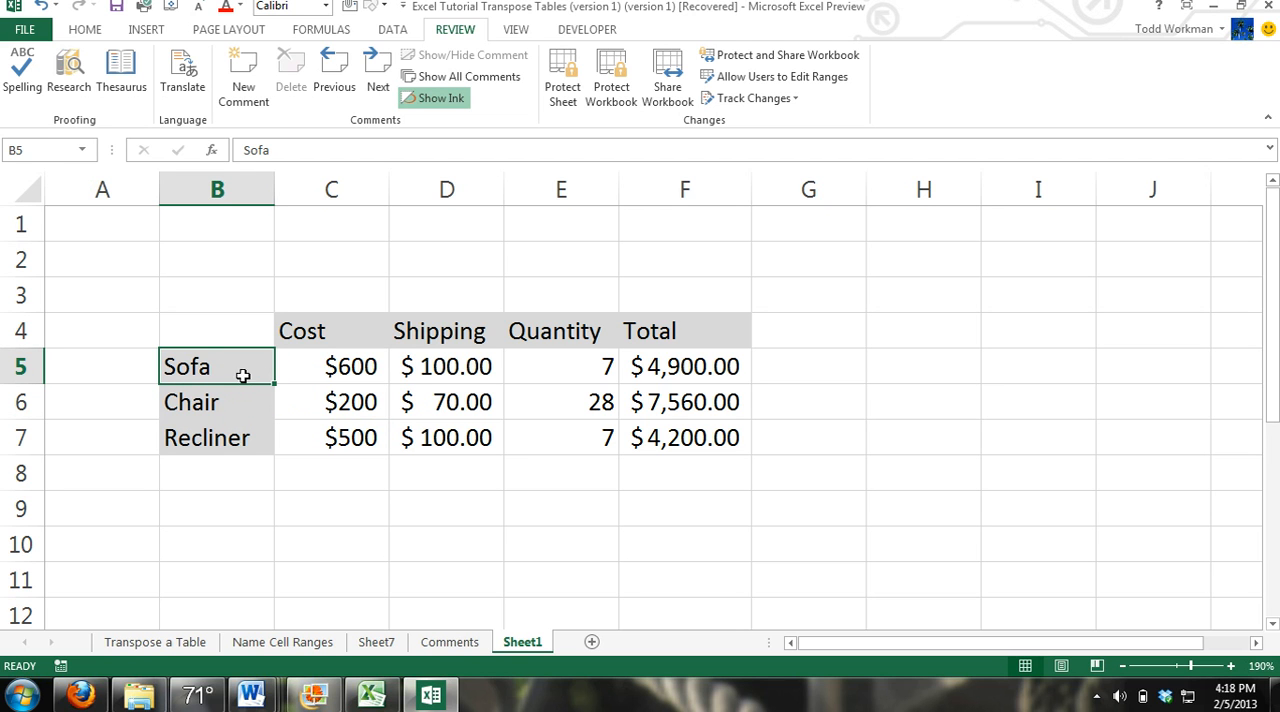
mouse_move(243, 70)
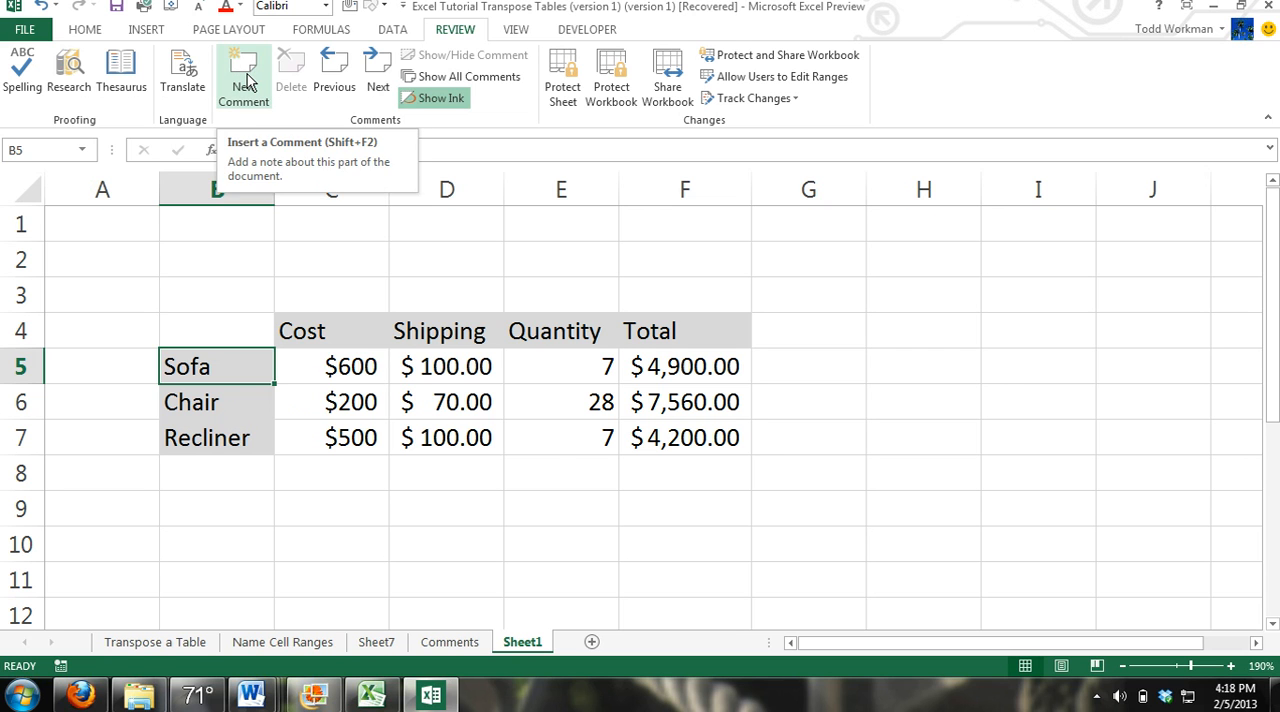
click(242, 70)
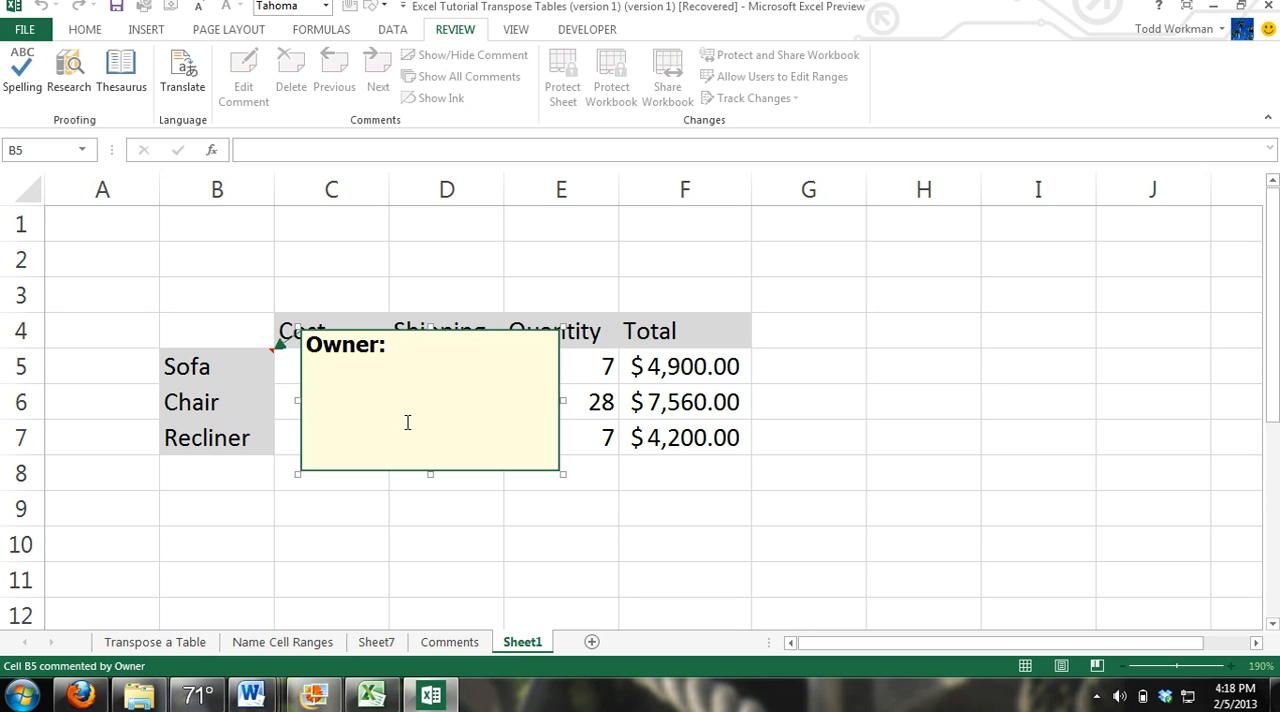
mouse_move(557, 378)
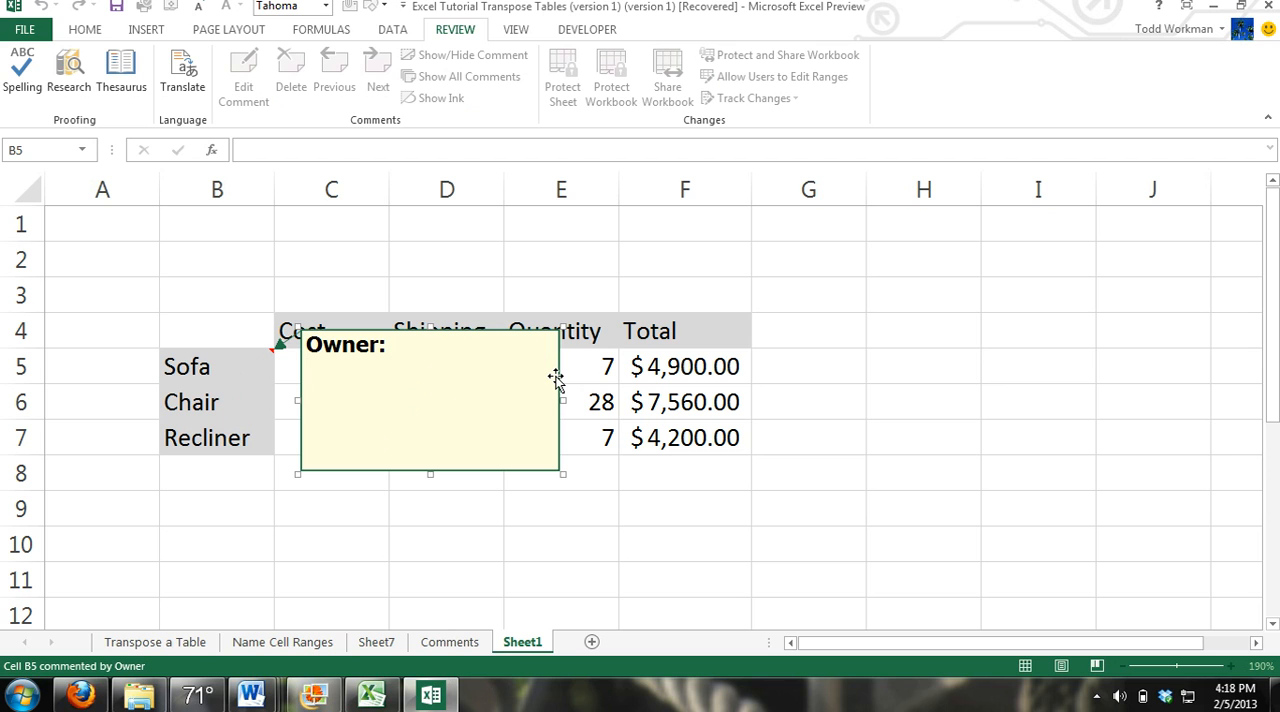
text(SO)
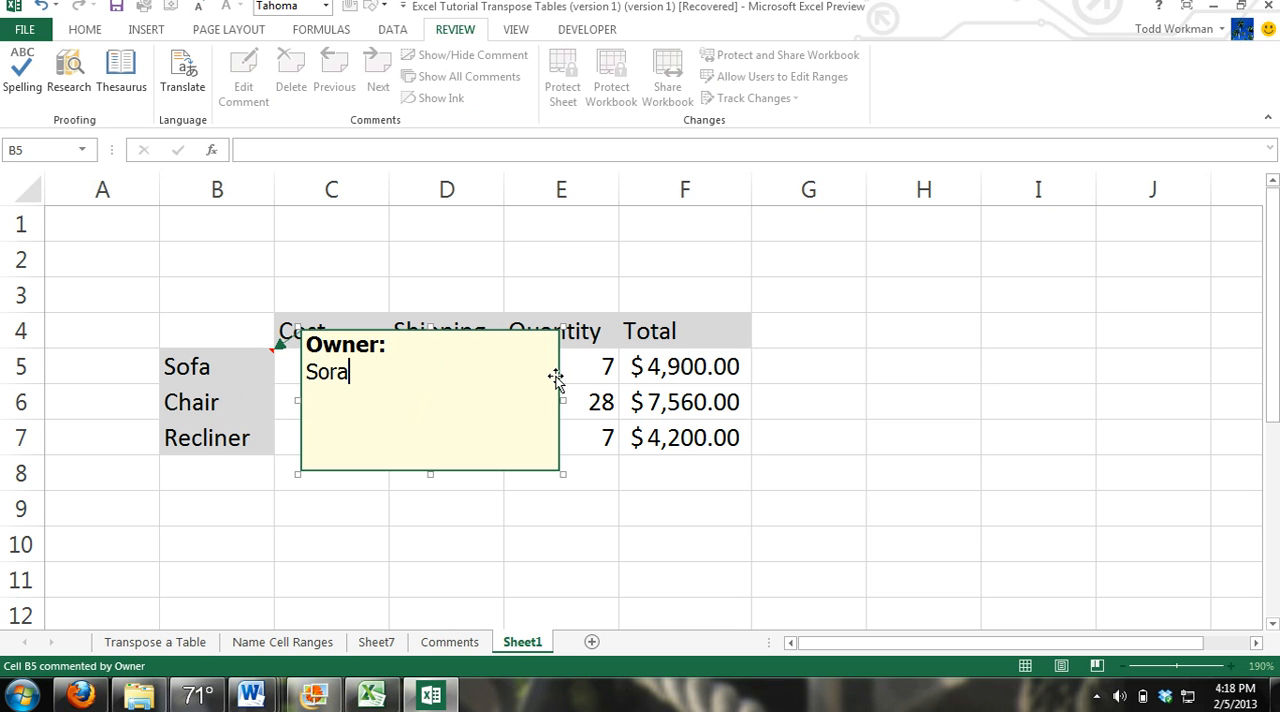
text(Sofa)
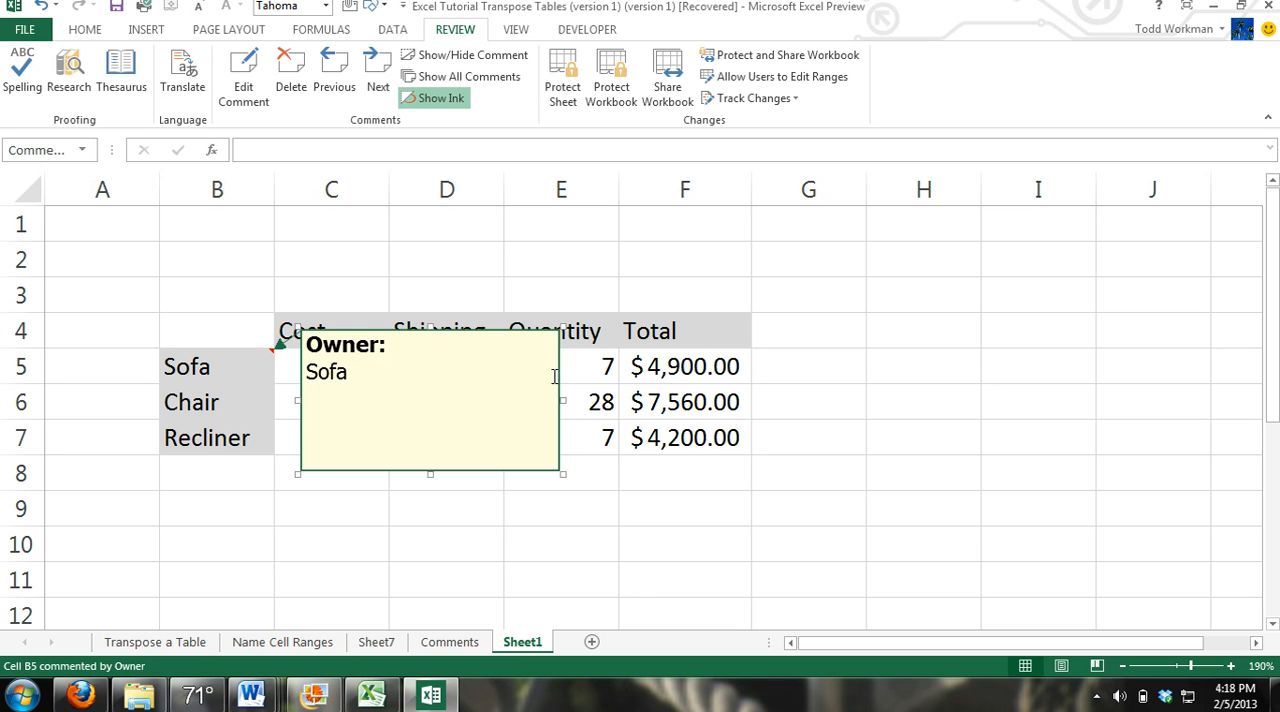
mouse_move(558, 443)
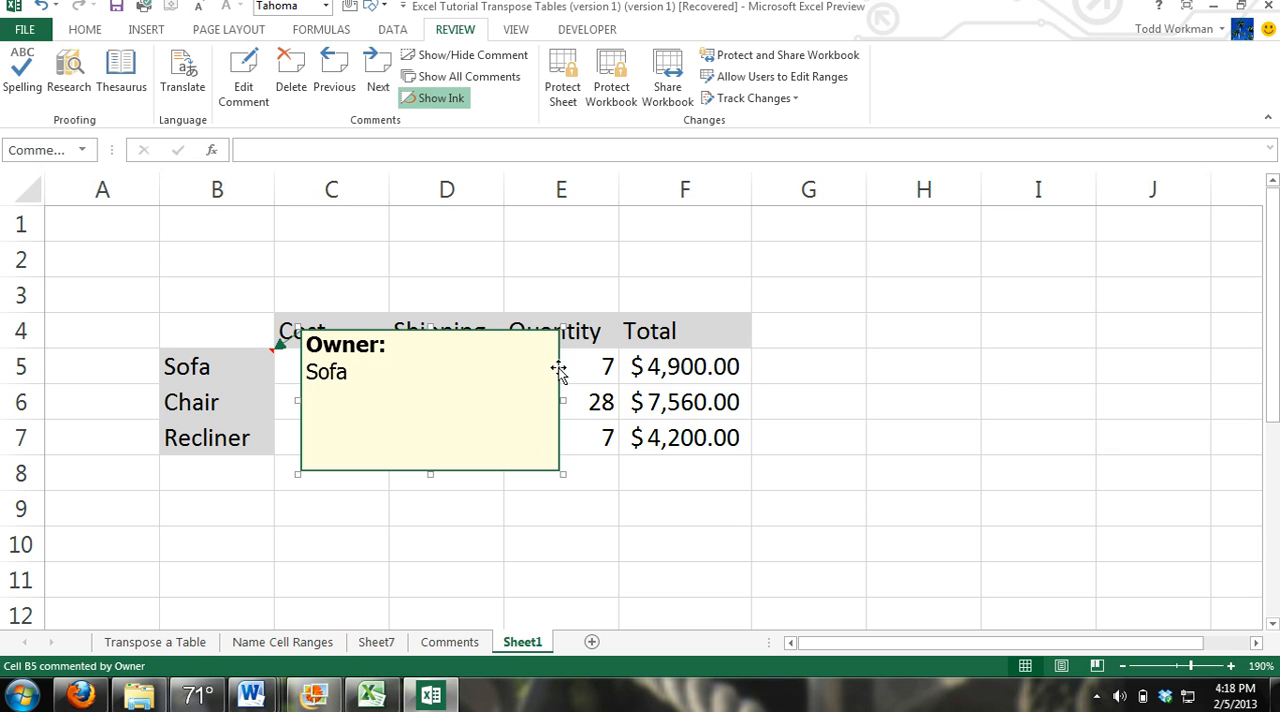
- Right-click the Sofa comment's border to bring up its formatting options
right_click(560, 372)
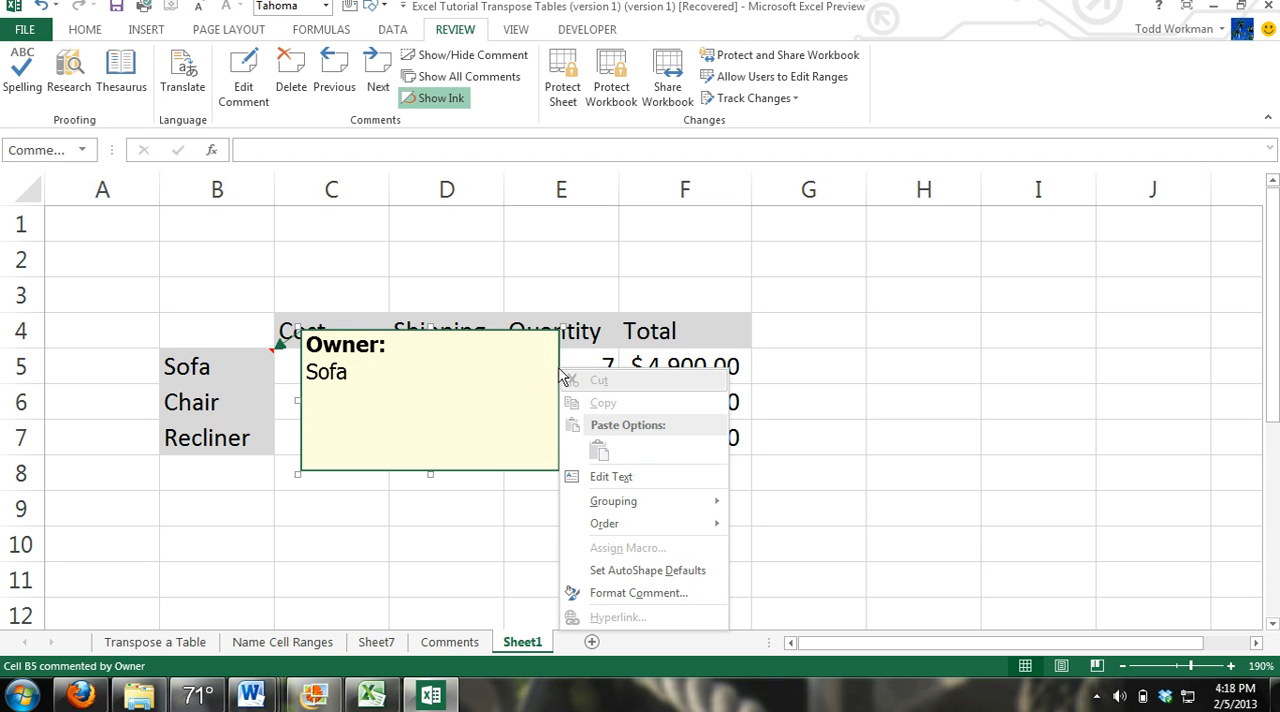
mouse_move(590, 384)
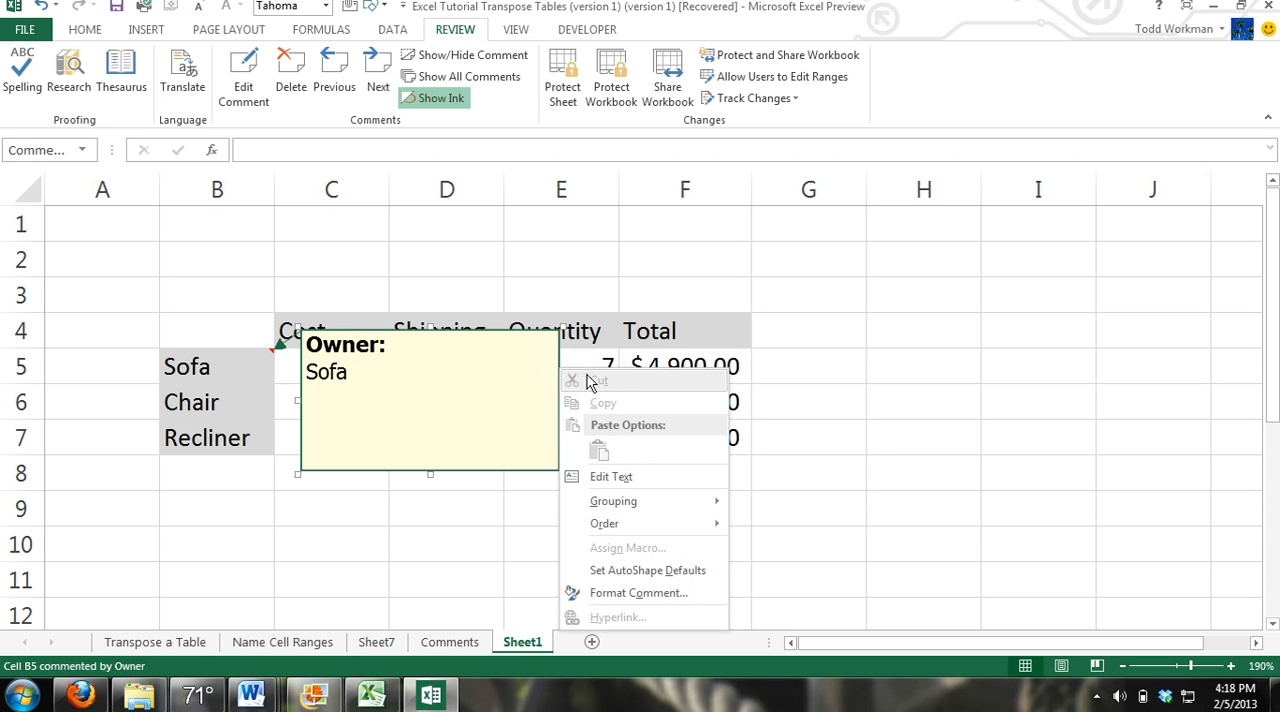
mouse_move(640, 593)
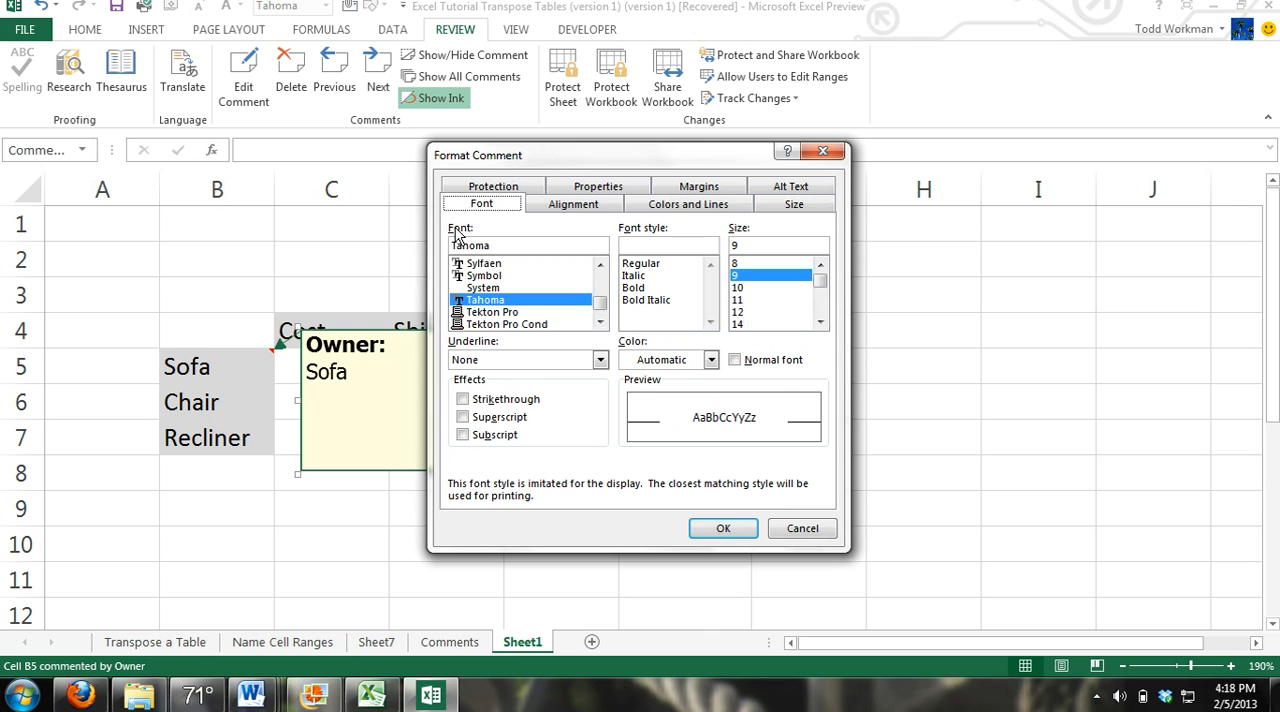
mouse_move(614, 177)
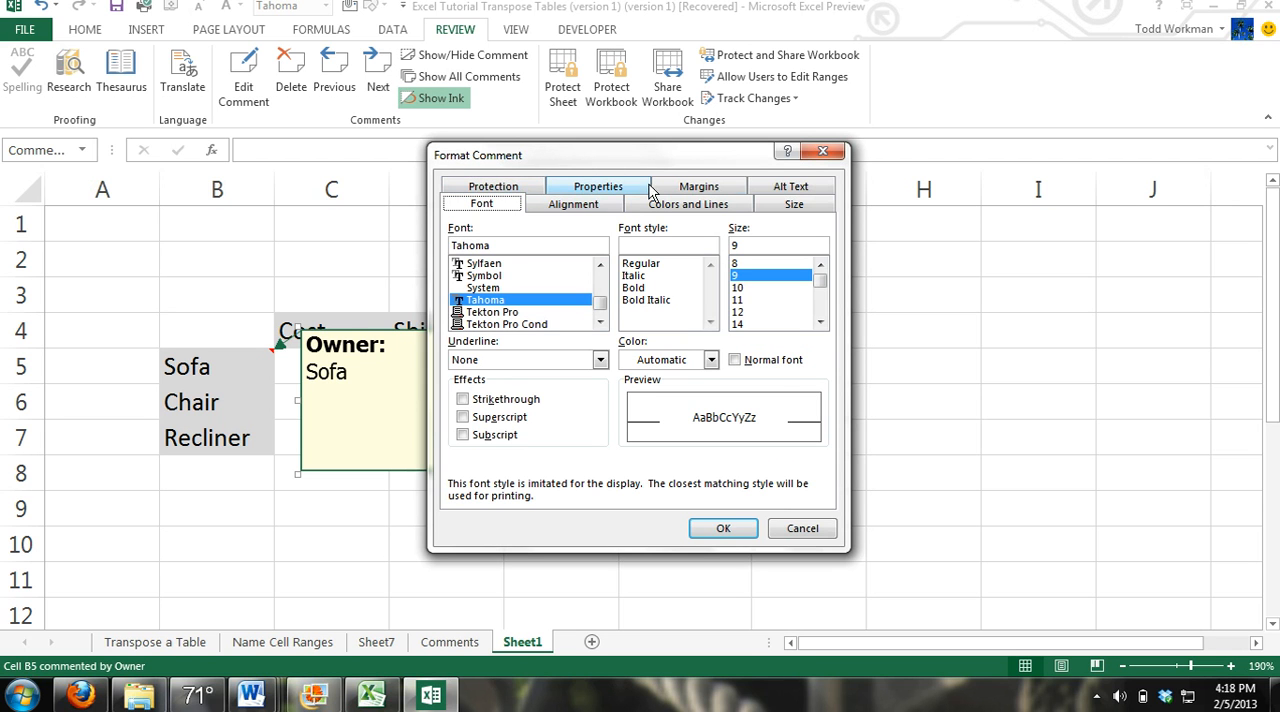
mouse_move(595, 204)
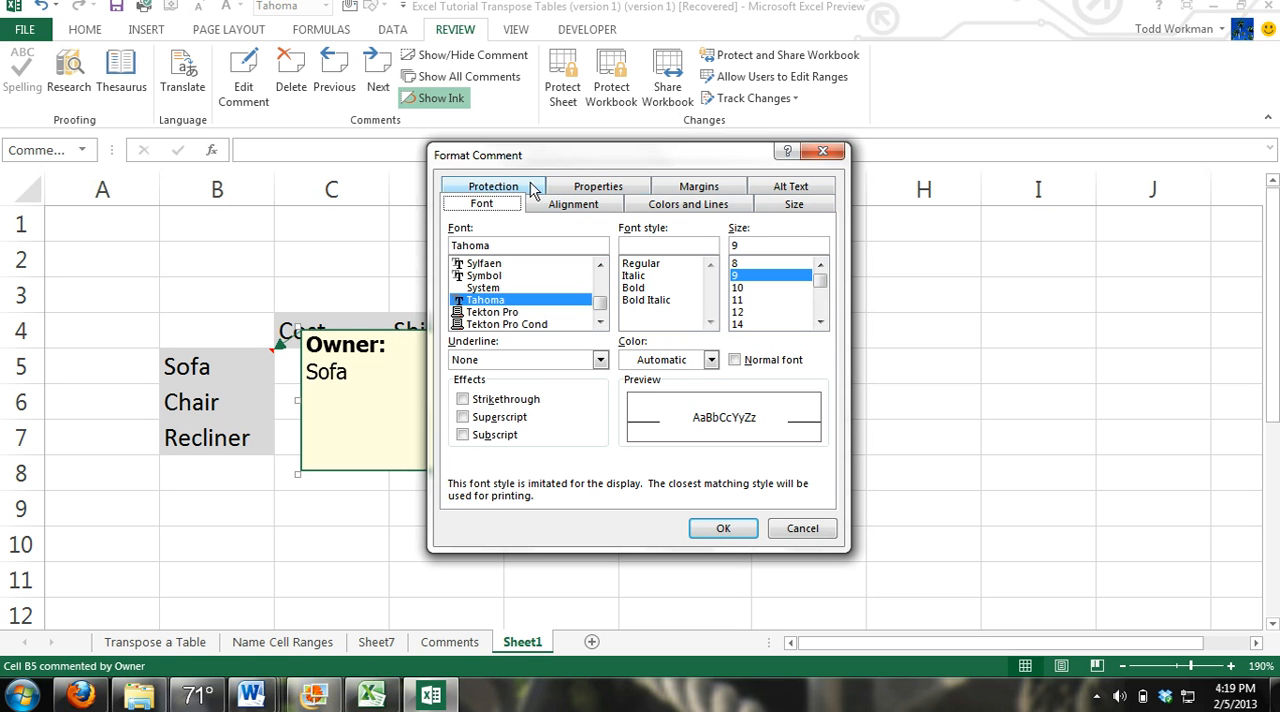
mouse_move(687, 204)
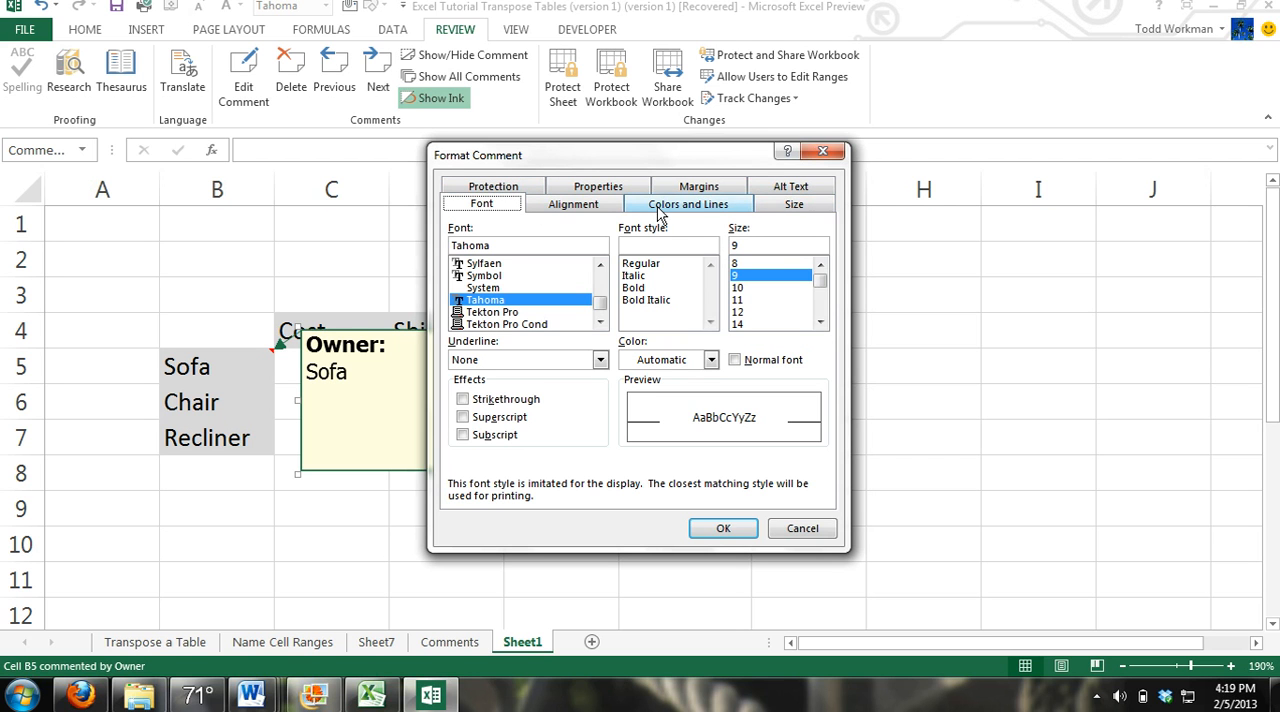
mouse_move(558, 308)
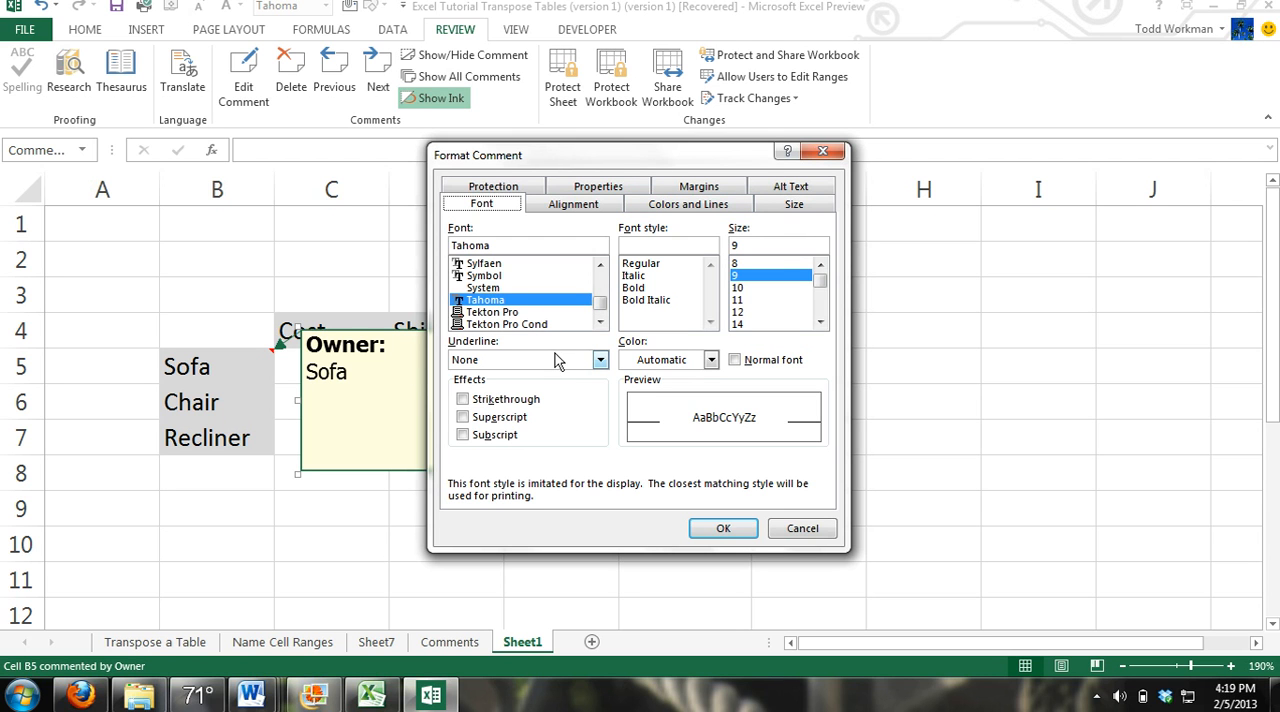
mouse_move(570, 390)
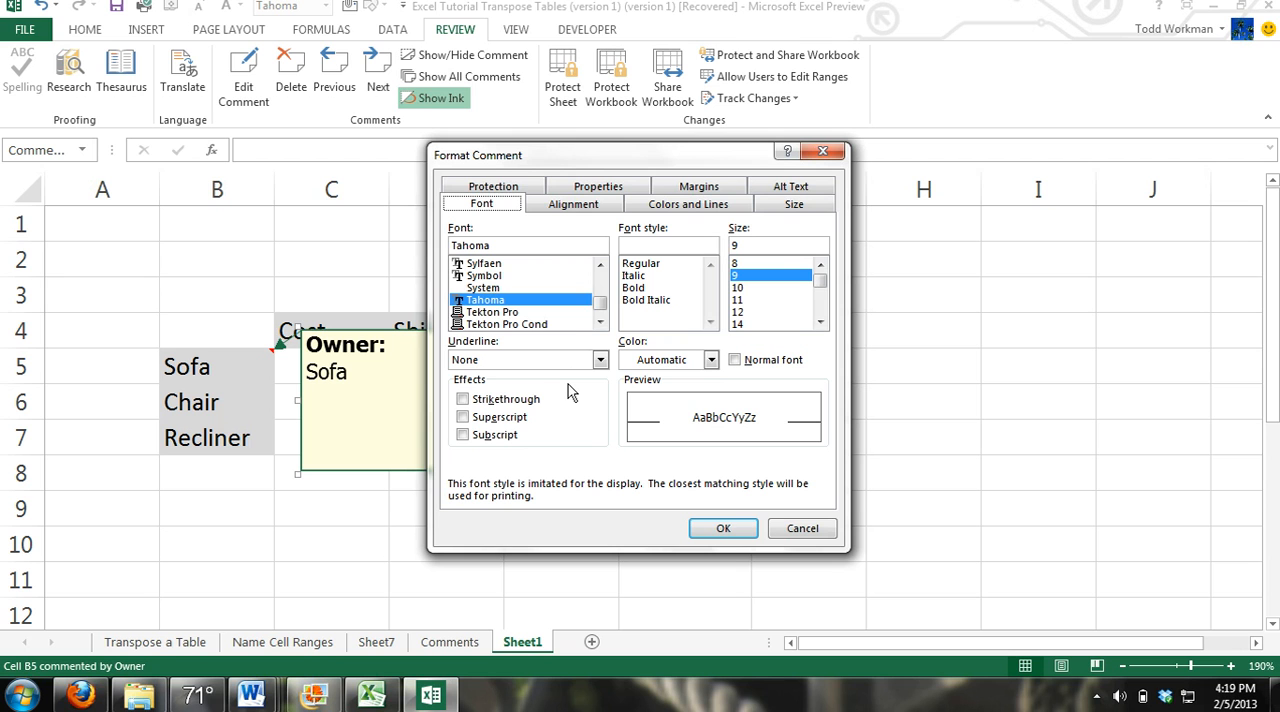
mouse_move(545, 375)
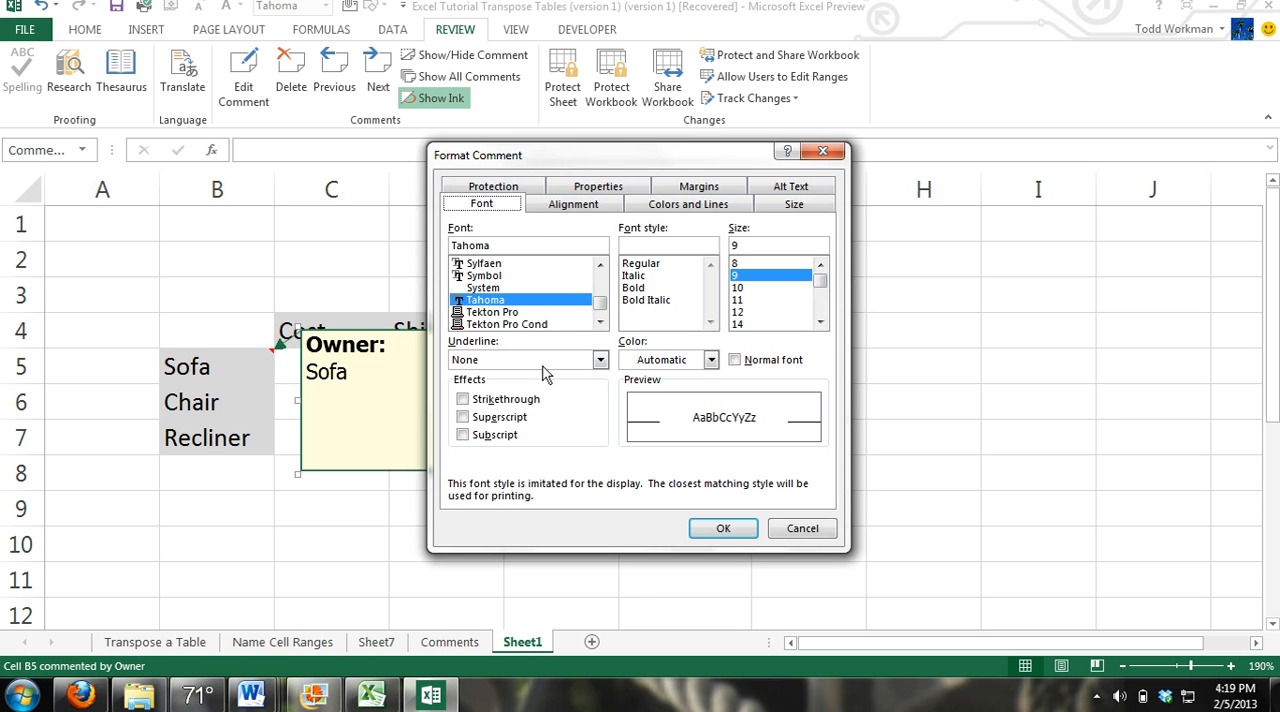
mouse_move(690, 222)
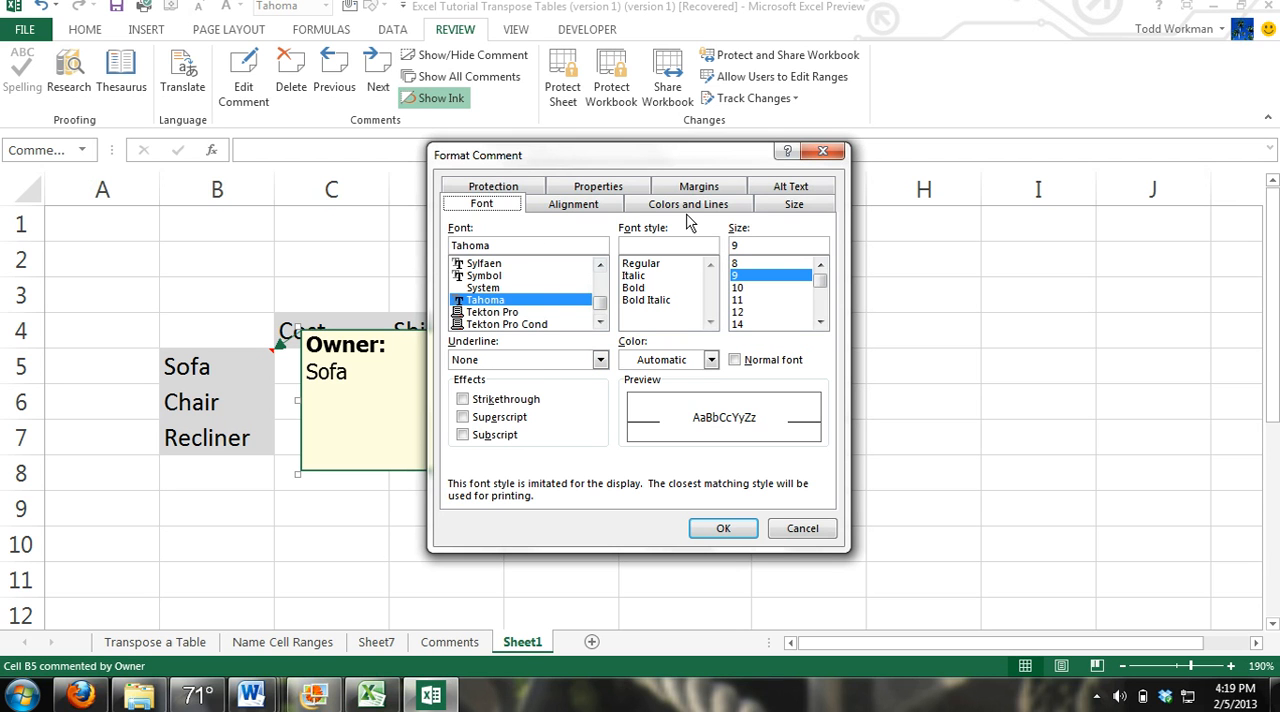
- From the Colors and Lines fill colour list, choose Fill Effects
click(688, 203)
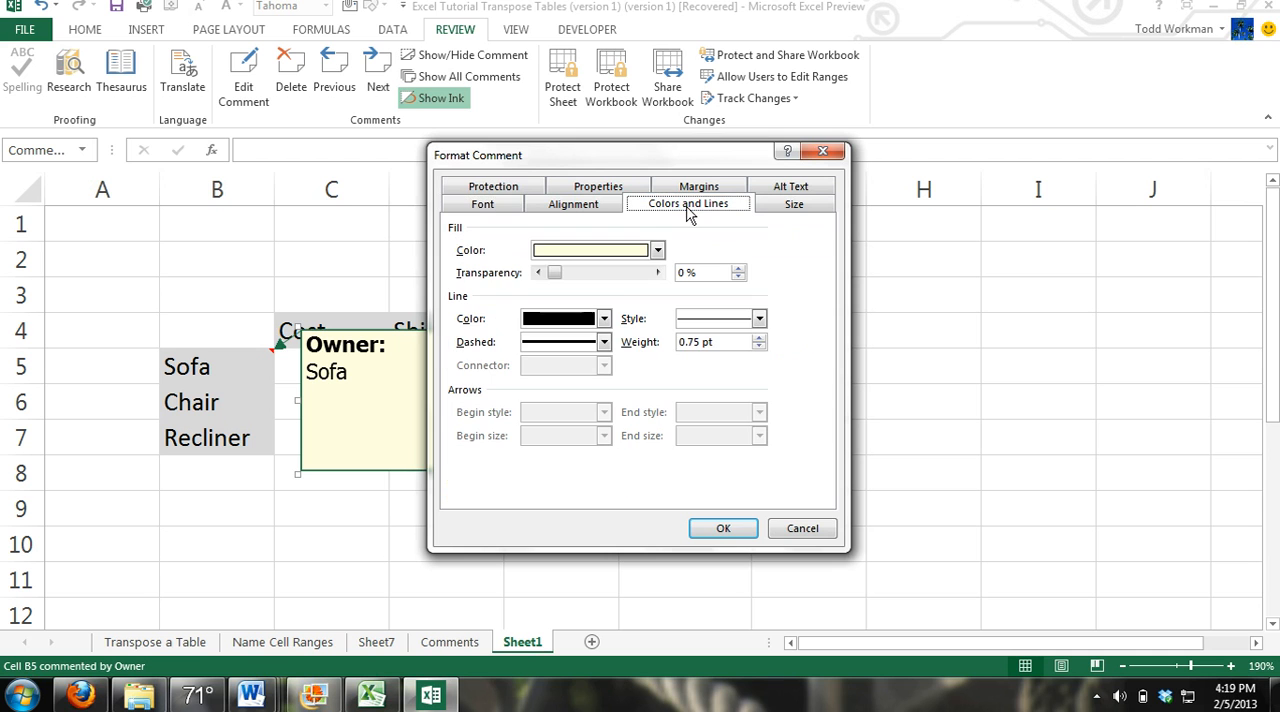
mouse_move(485, 237)
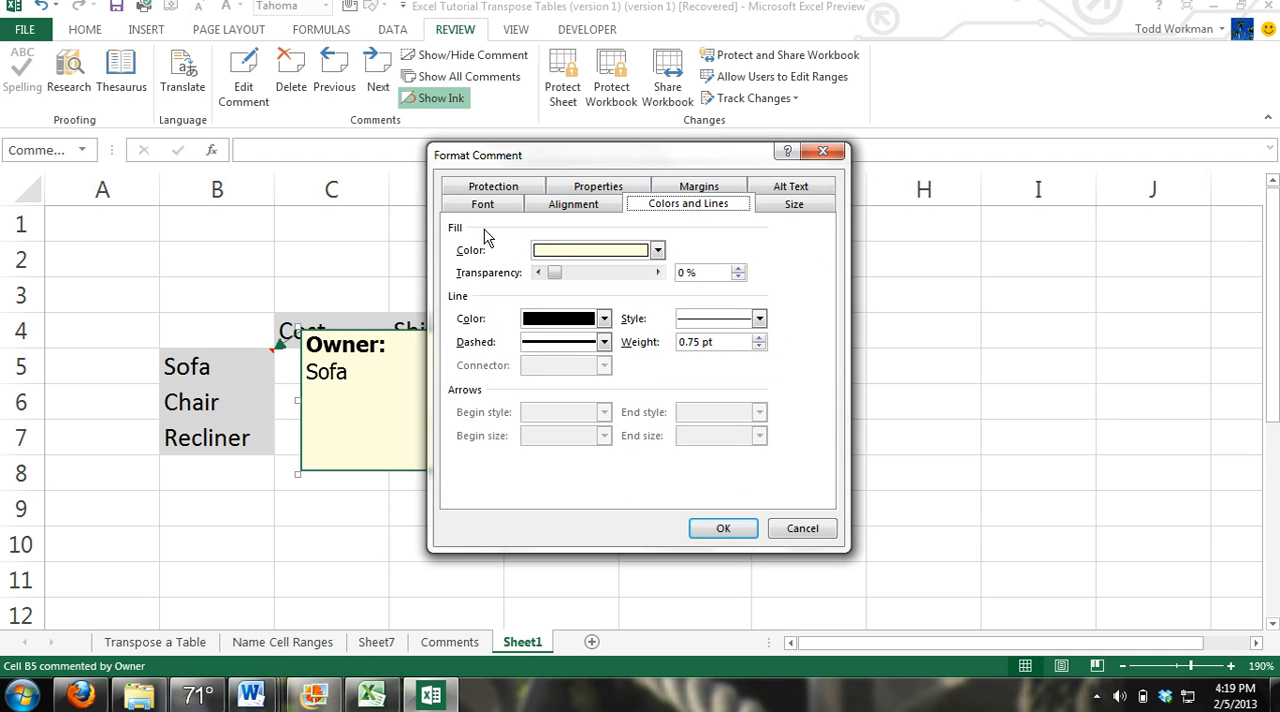
mouse_move(503, 252)
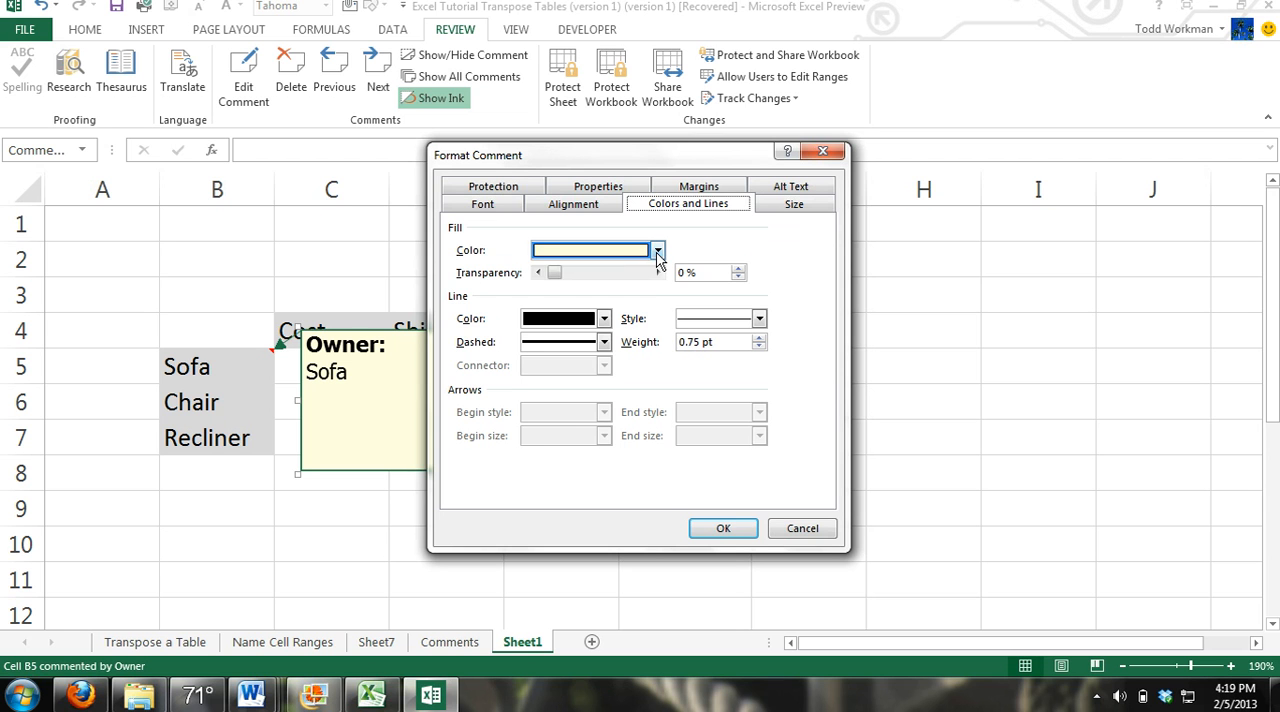
click(657, 250)
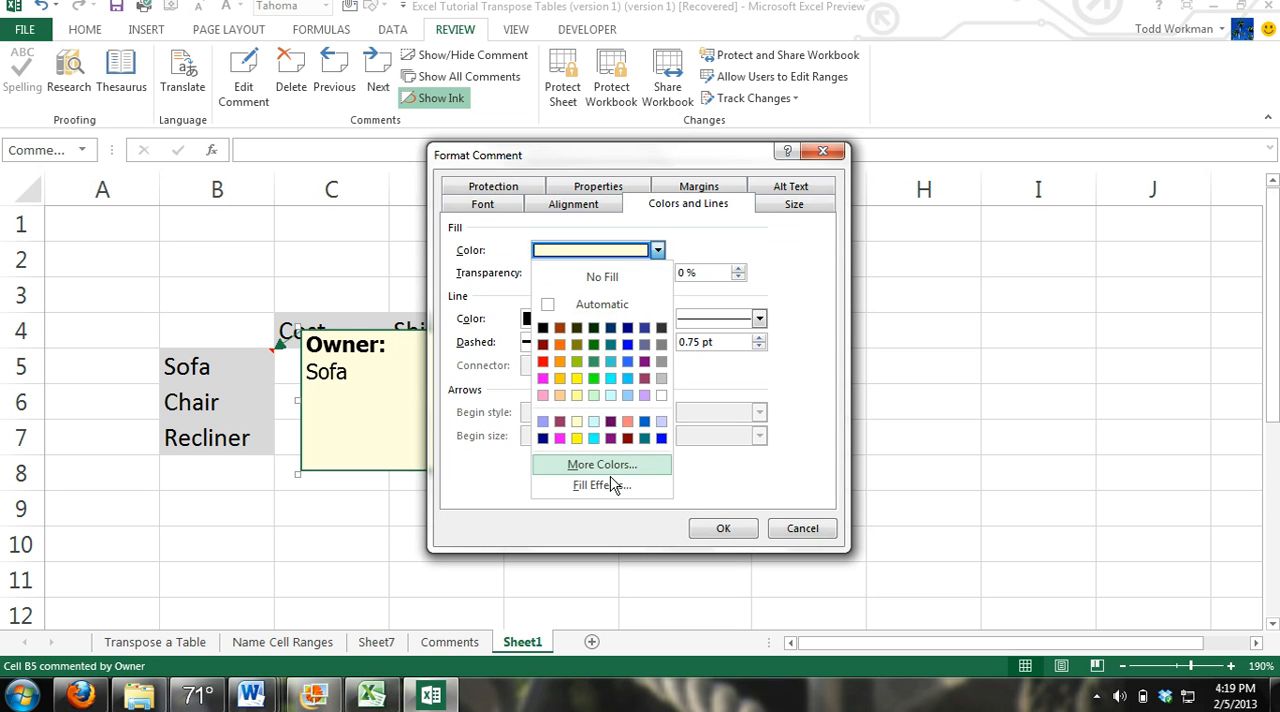
mouse_move(602, 485)
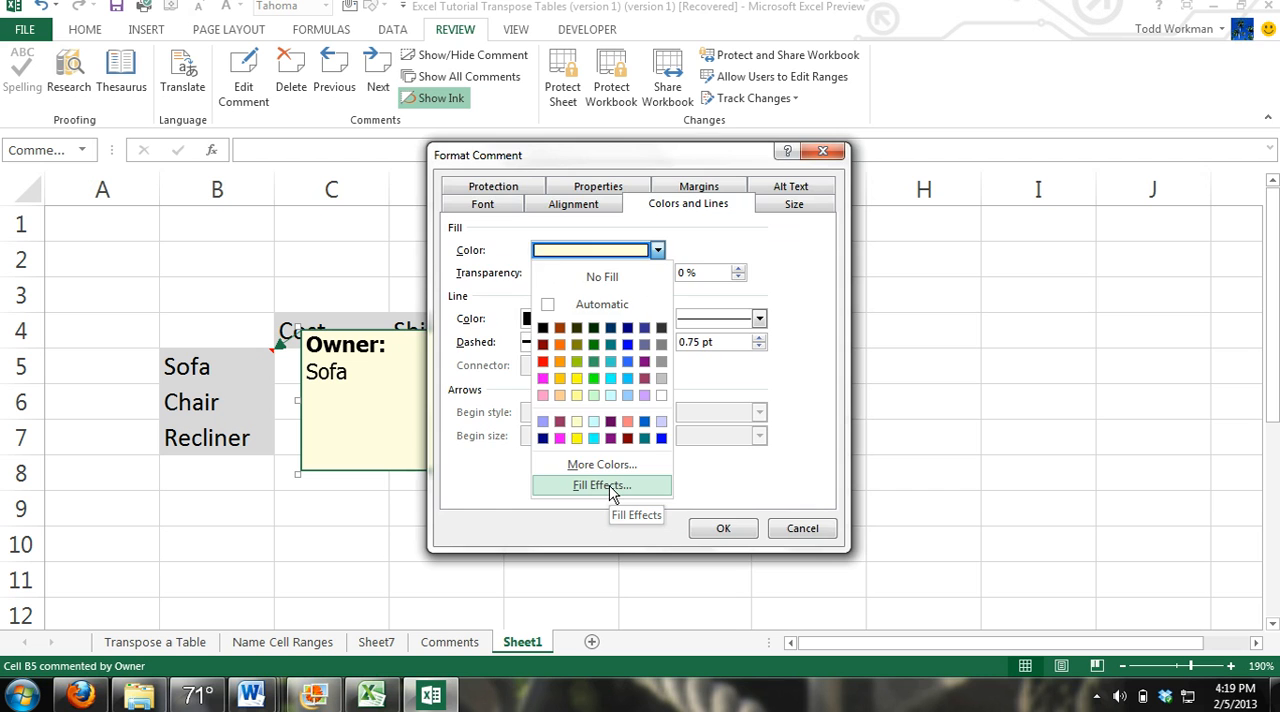
click(600, 485)
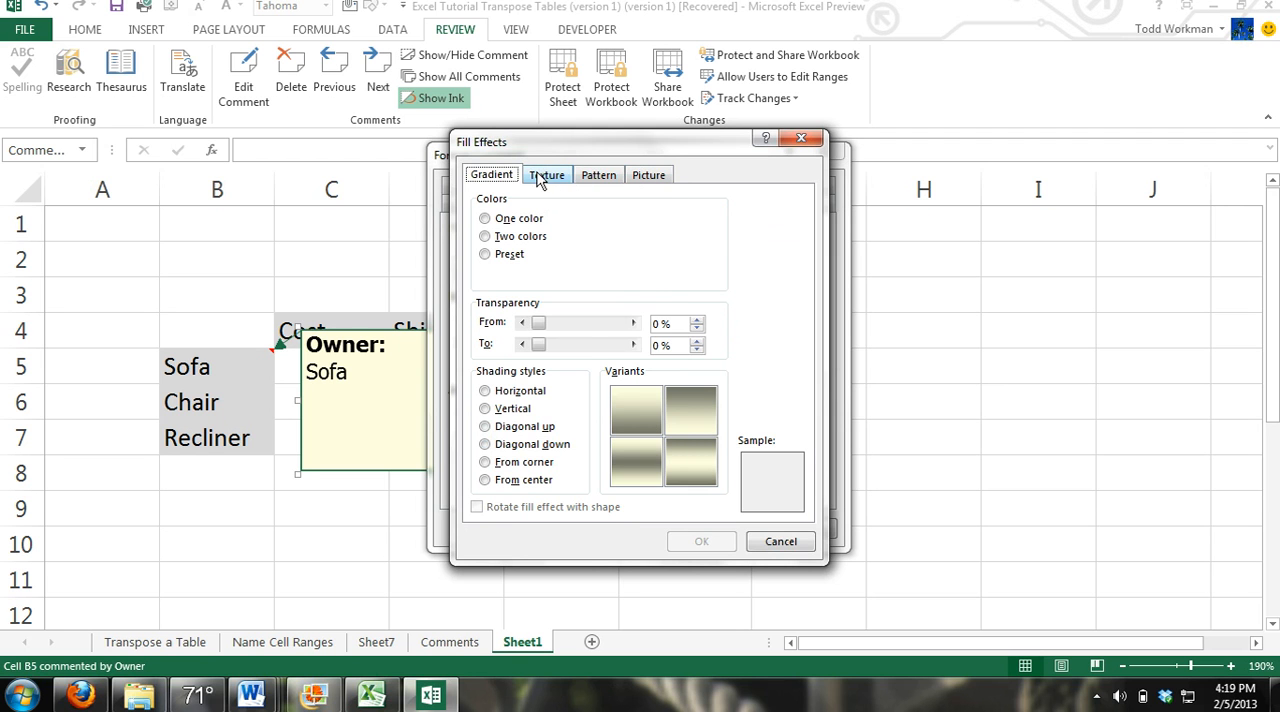
- On the Picture tab of Fill Effects, start selecting a fill picture
click(648, 174)
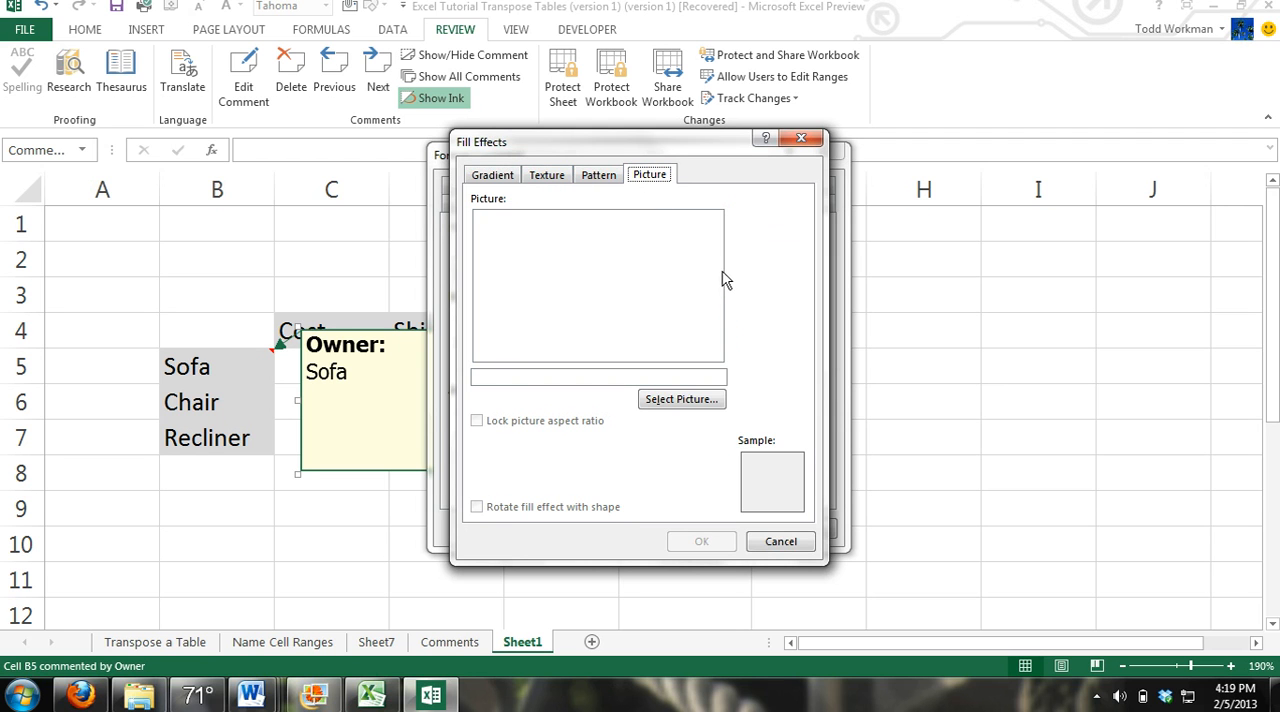
mouse_move(681, 399)
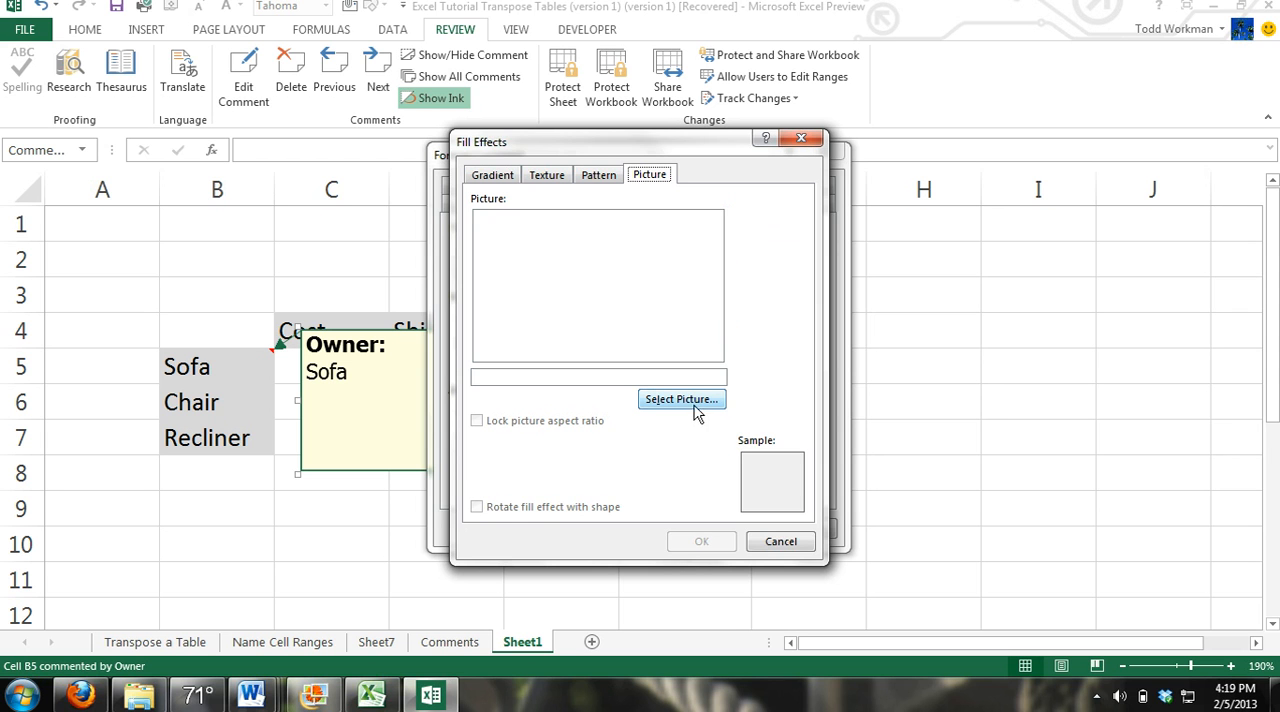
mouse_move(690, 415)
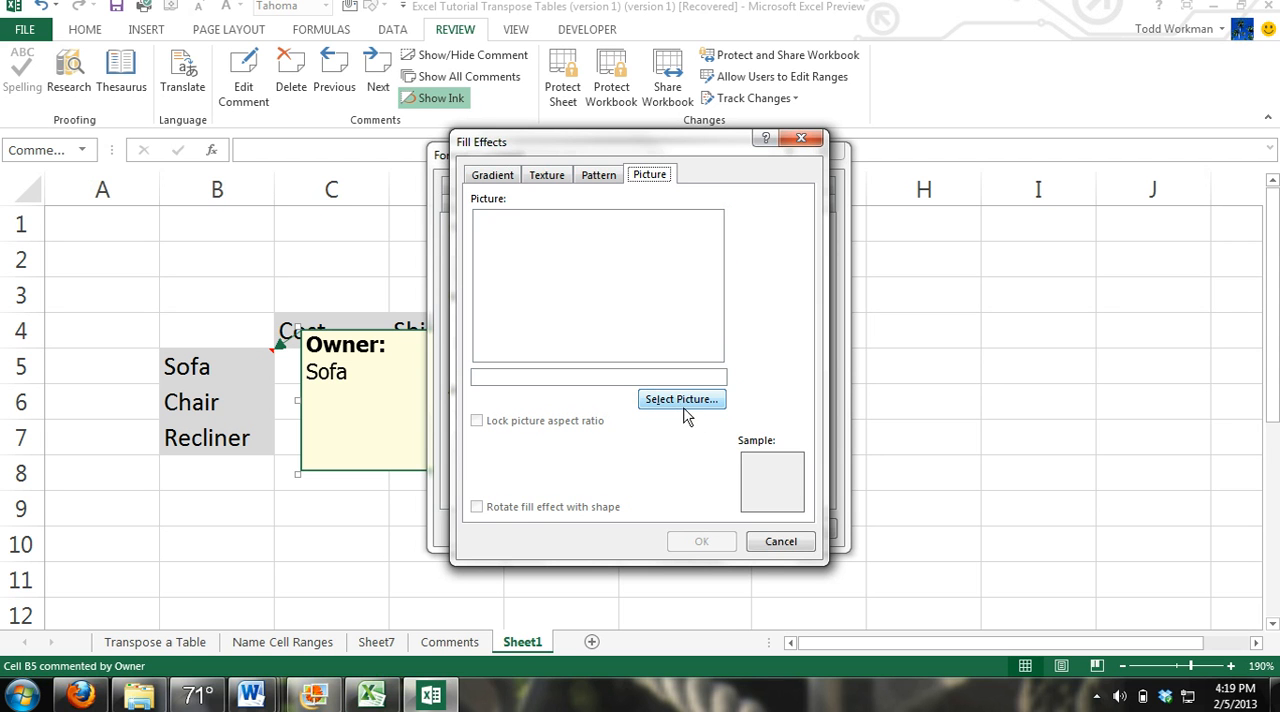
click(681, 399)
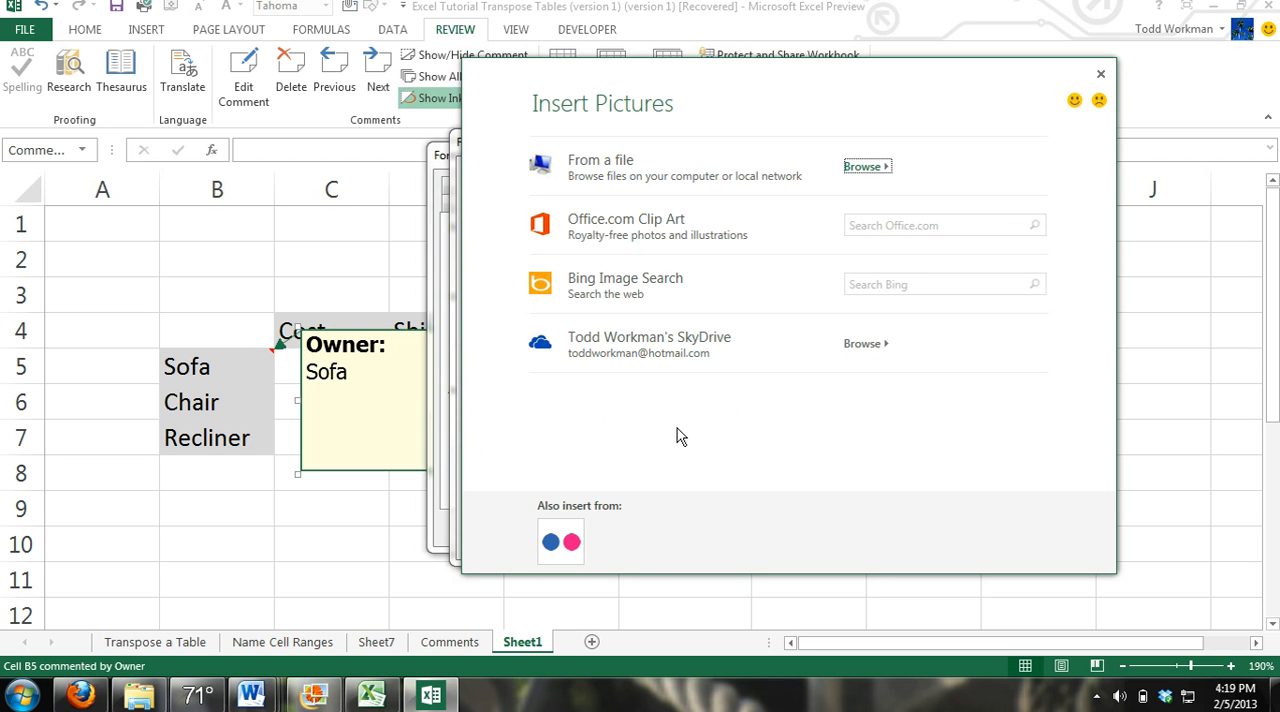
mouse_move(740, 103)
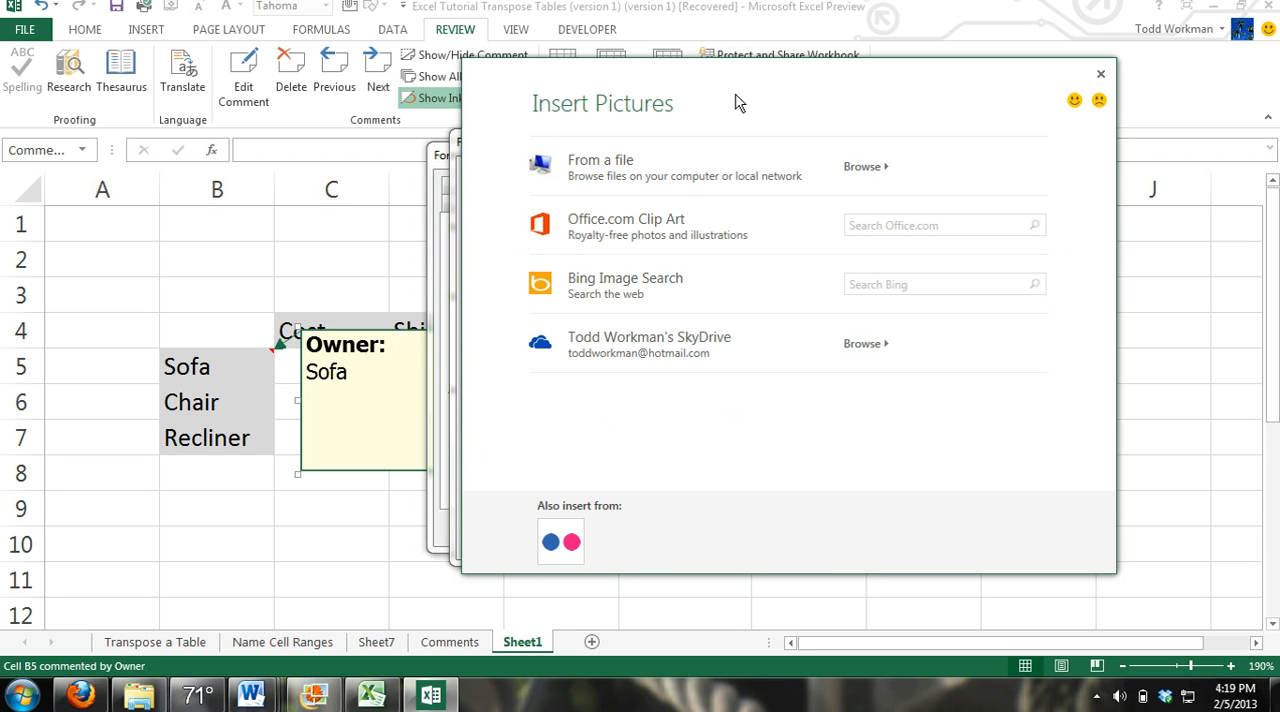
mouse_move(728, 90)
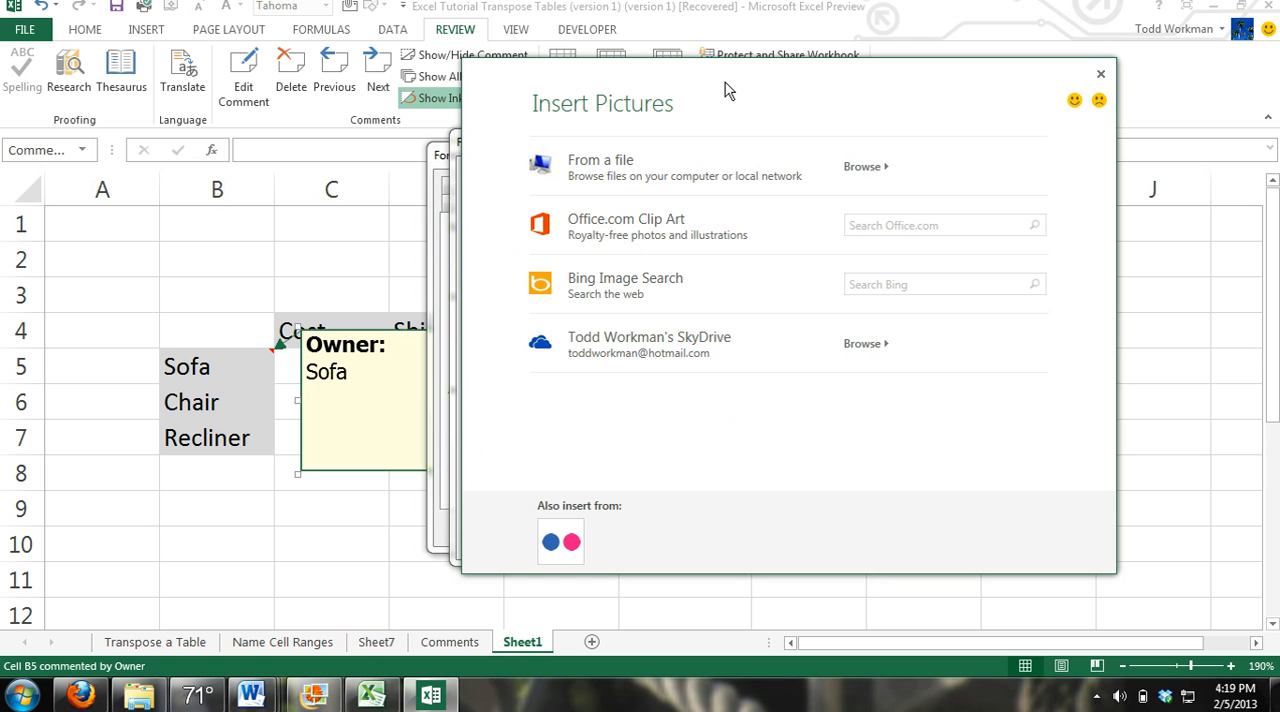
mouse_move(678, 368)
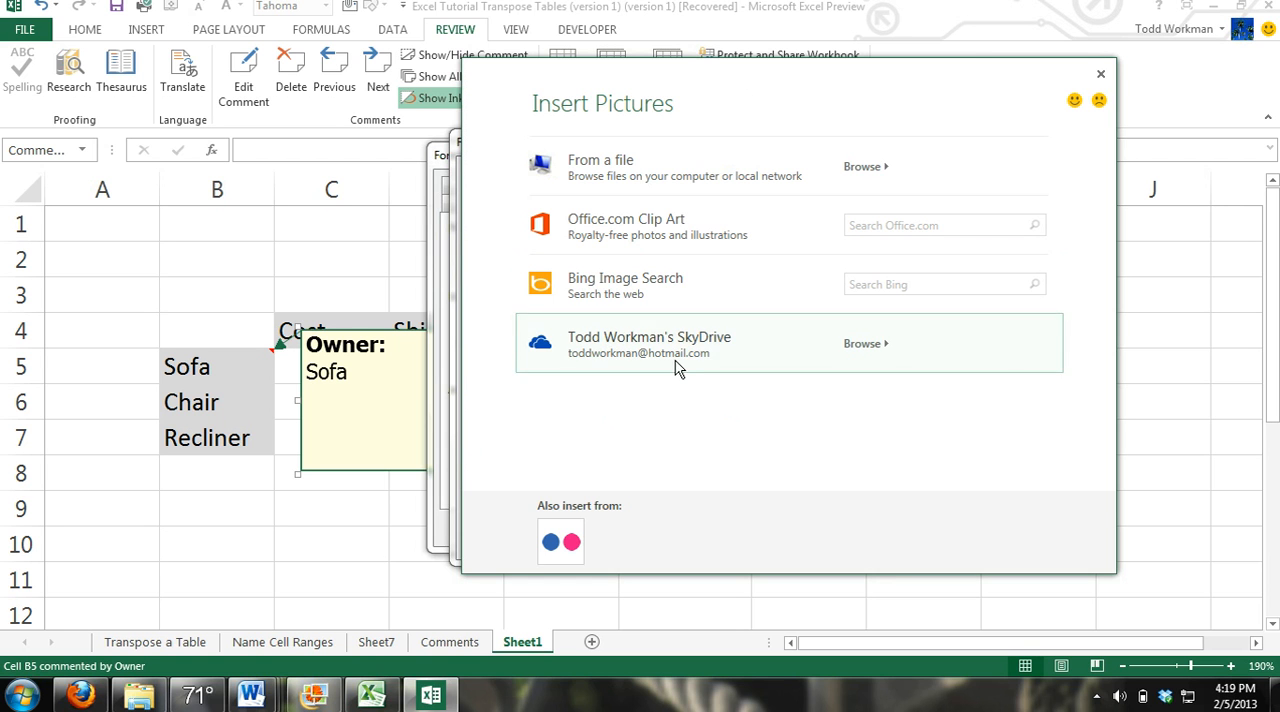
mouse_move(658, 443)
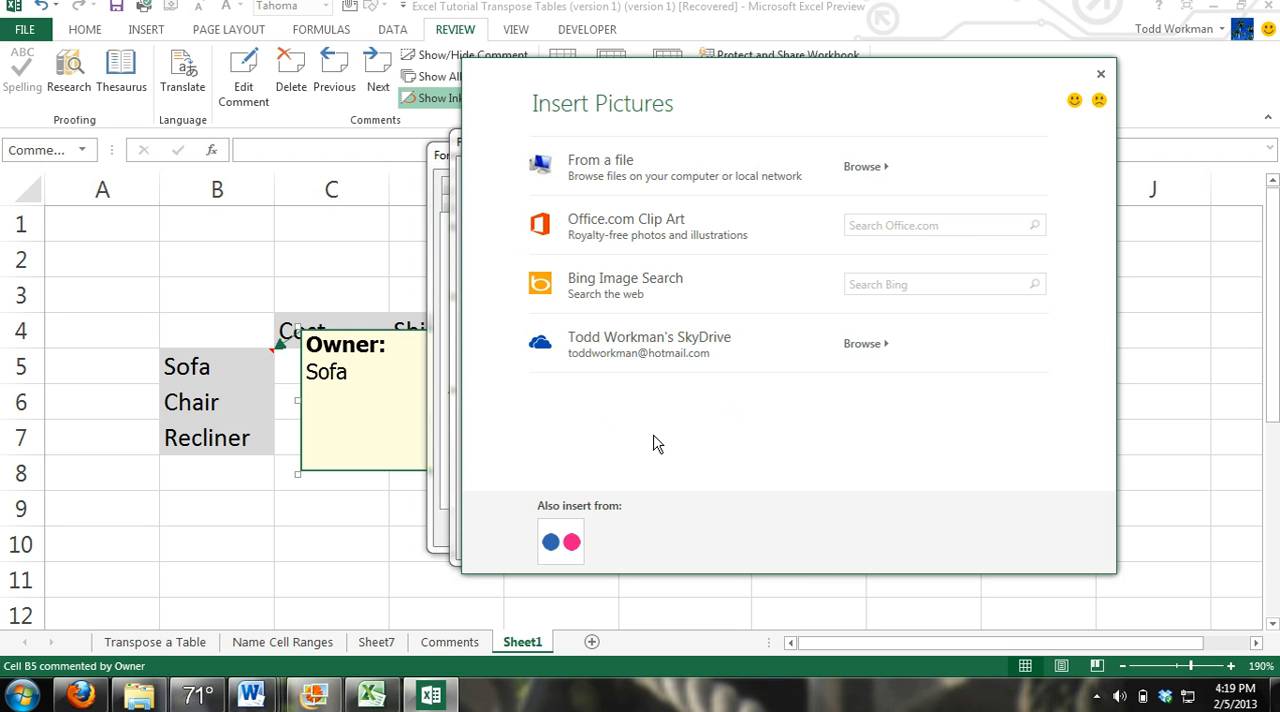
mouse_move(921, 225)
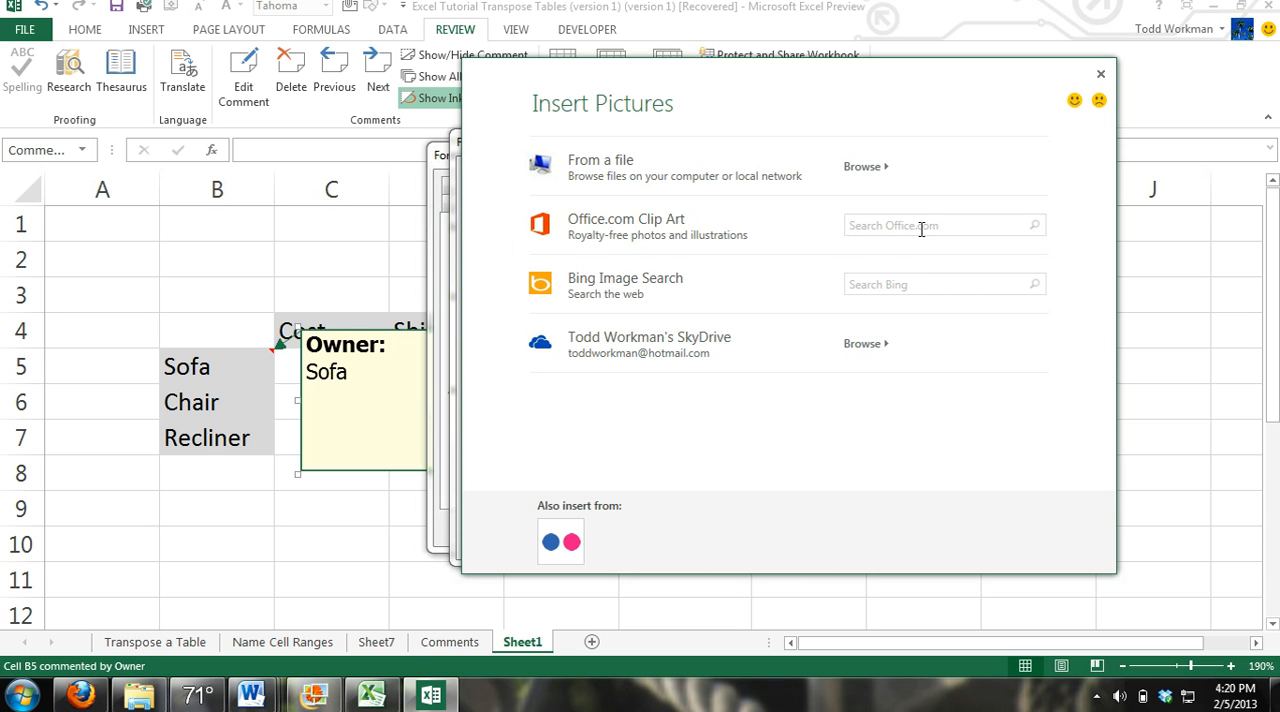
mouse_move(945, 225)
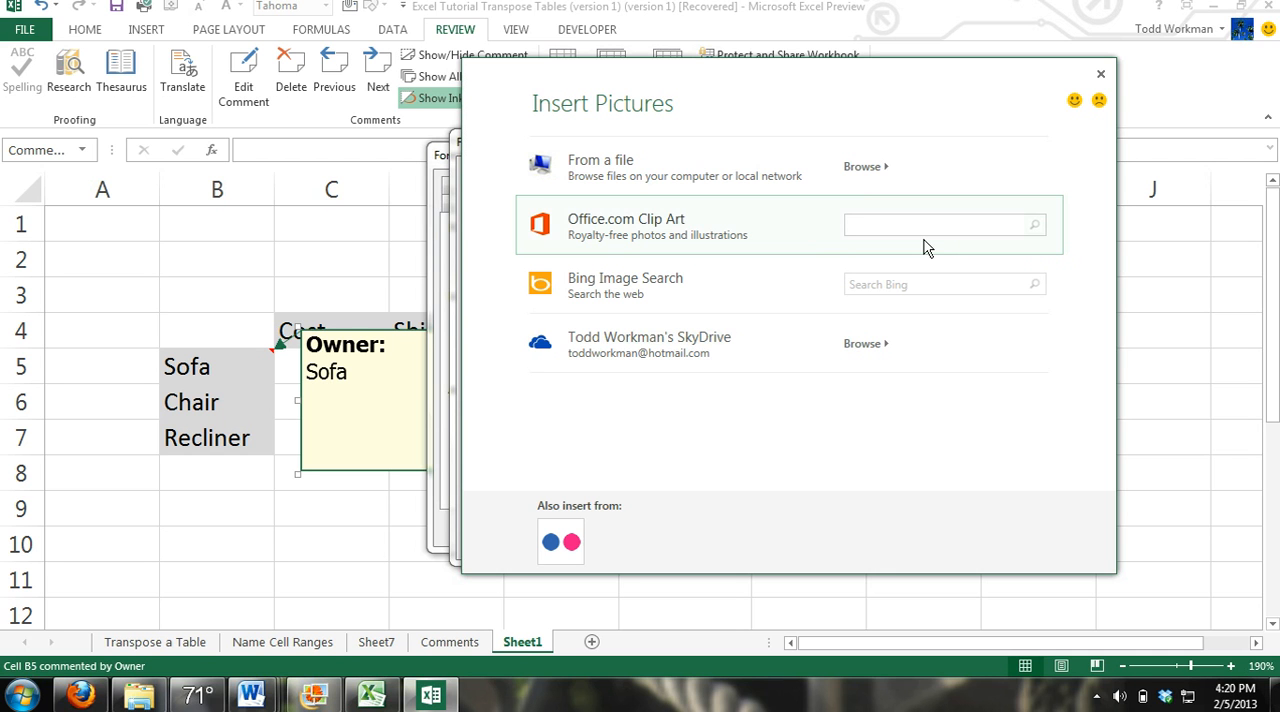
- Search Office.com clip art for 'Sofa' and insert the red cartoon sofa
text(Sofa)
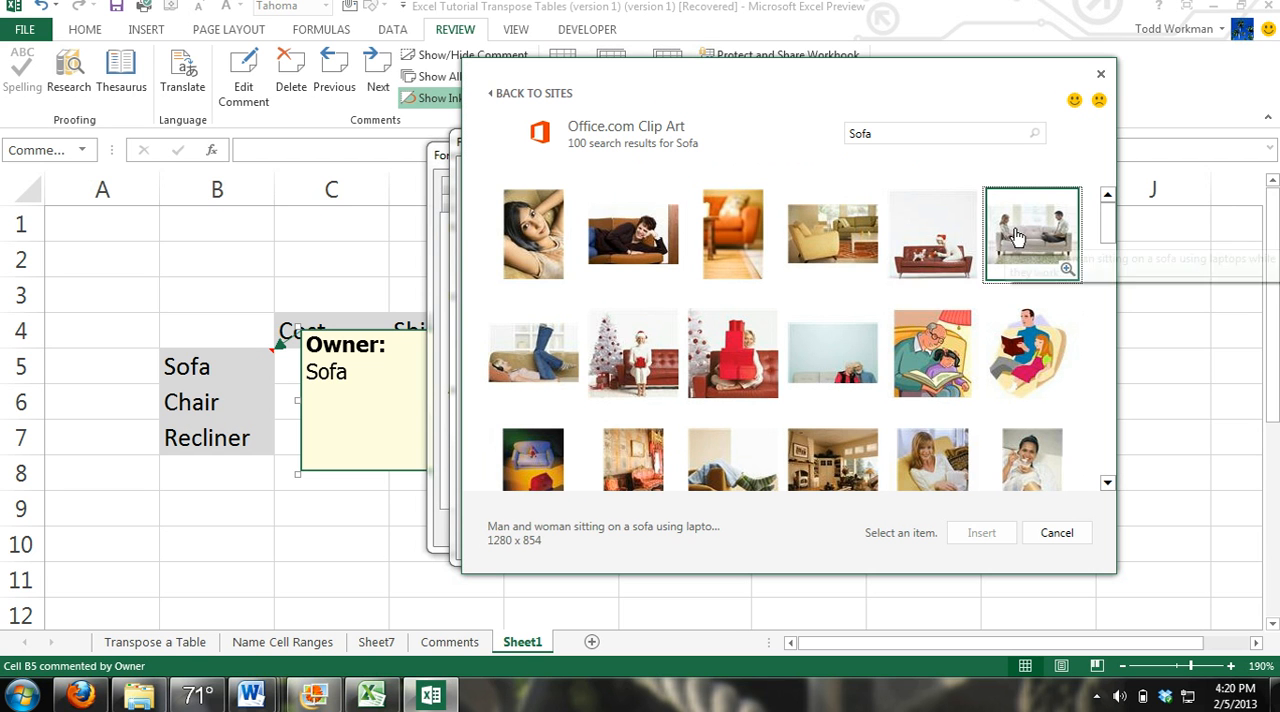
mouse_move(1088, 240)
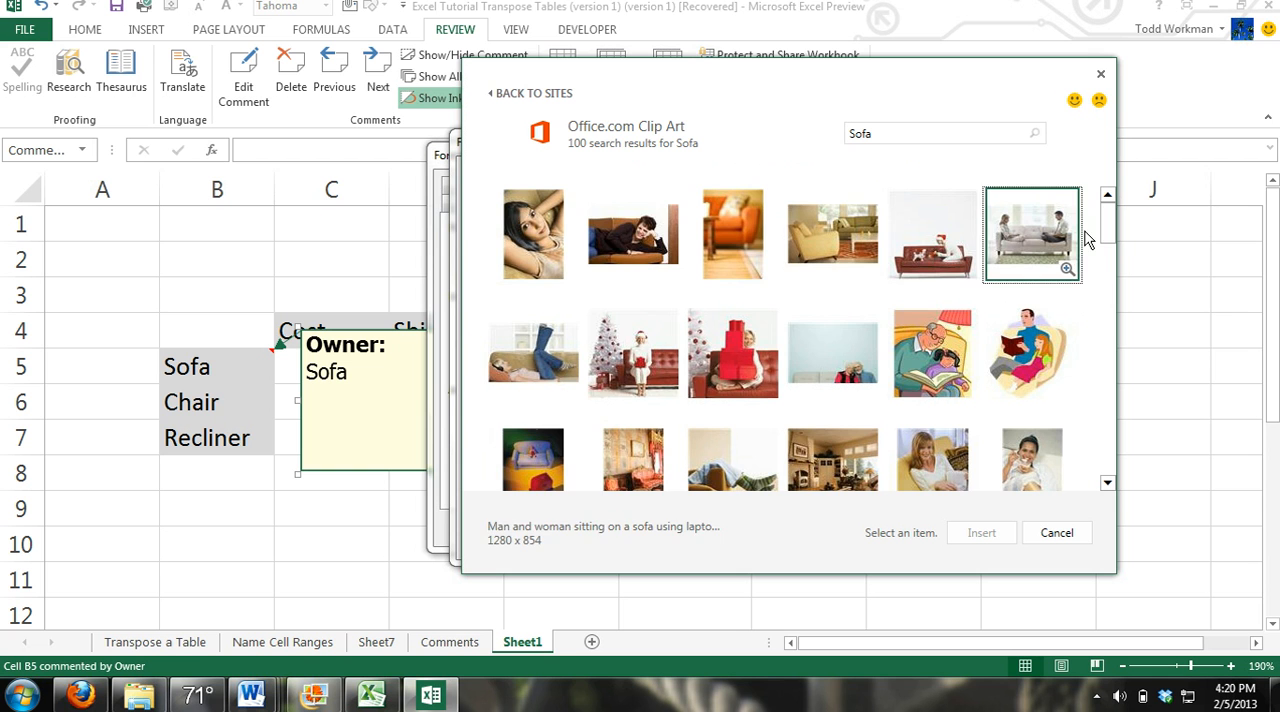
scroll(down, 3)
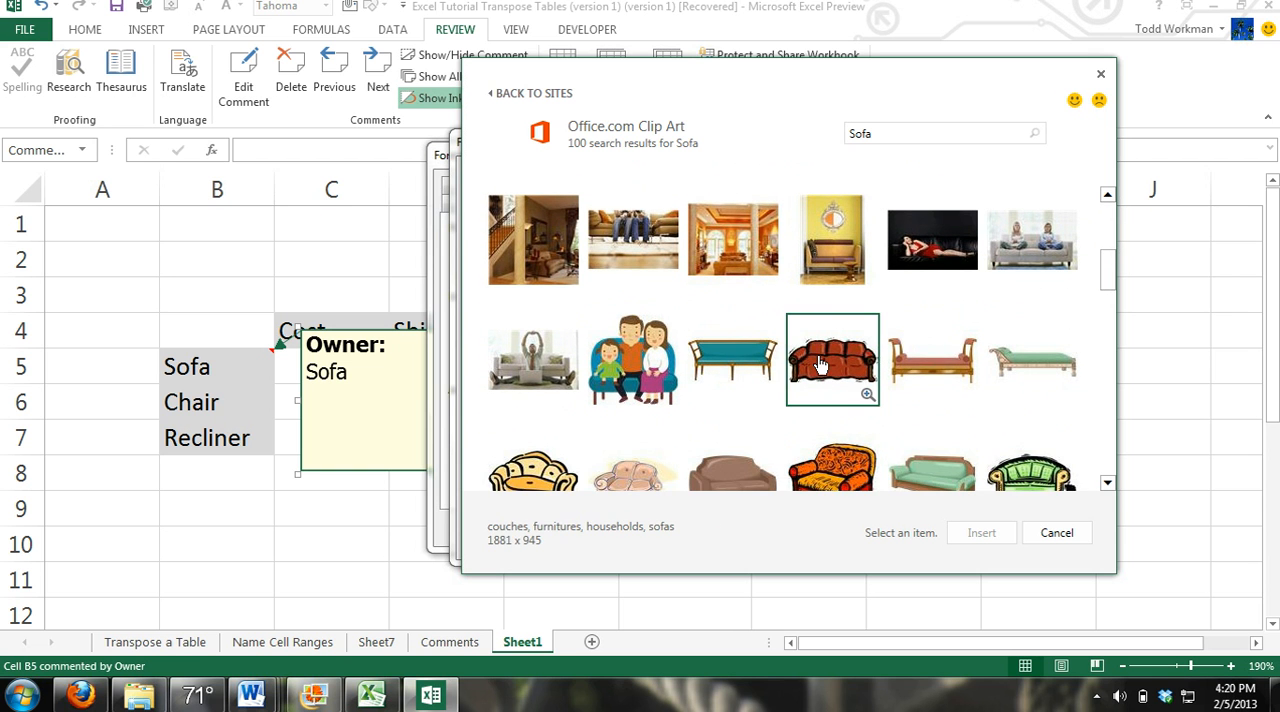
click(831, 360)
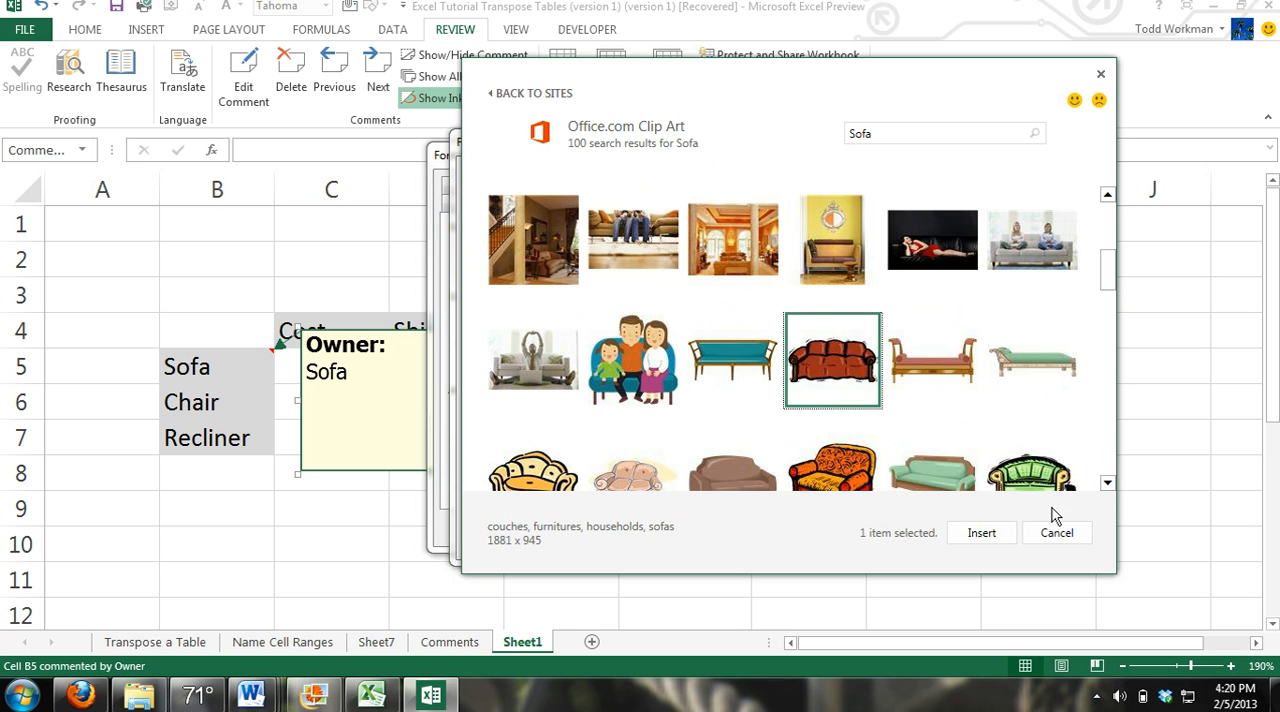
click(981, 532)
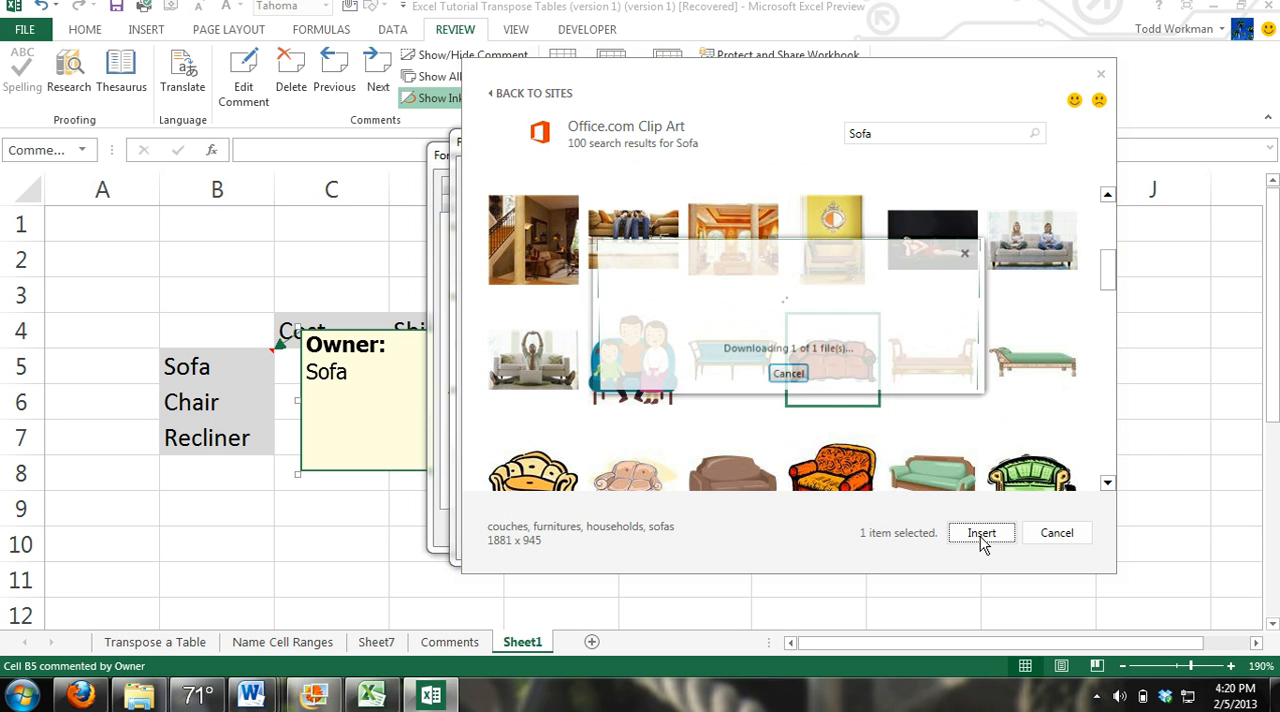
click(981, 532)
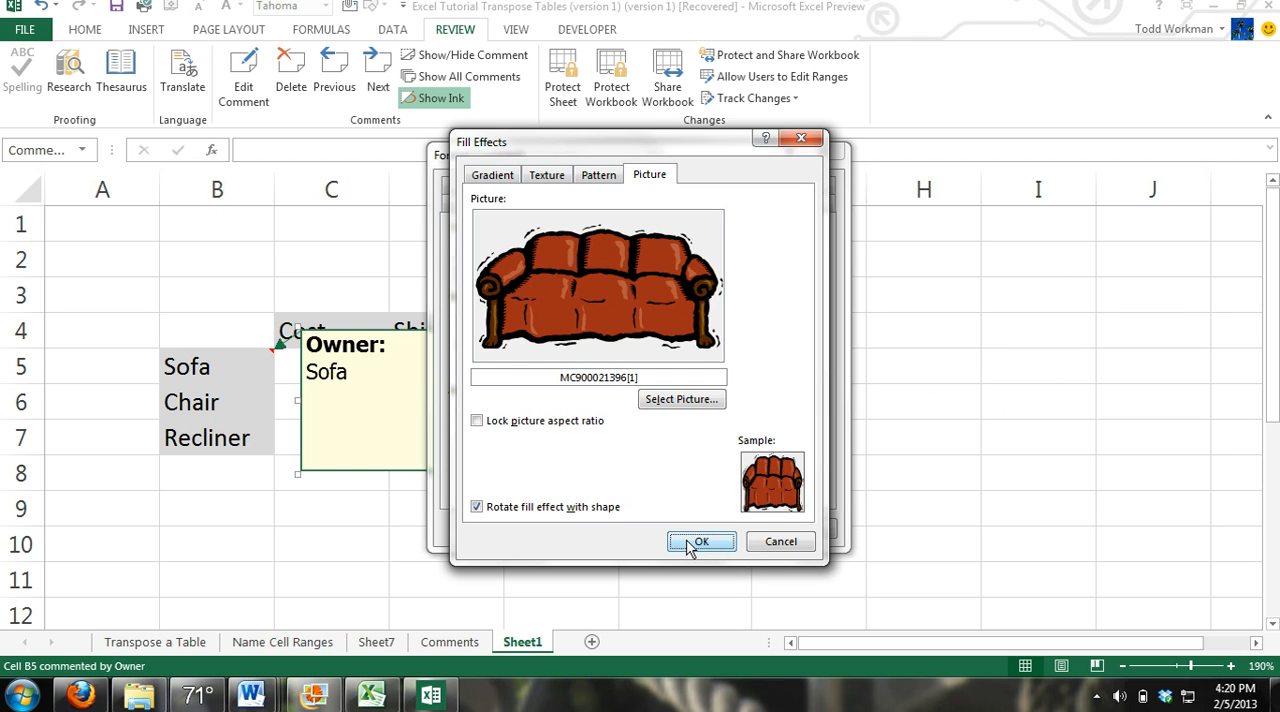
click(701, 541)
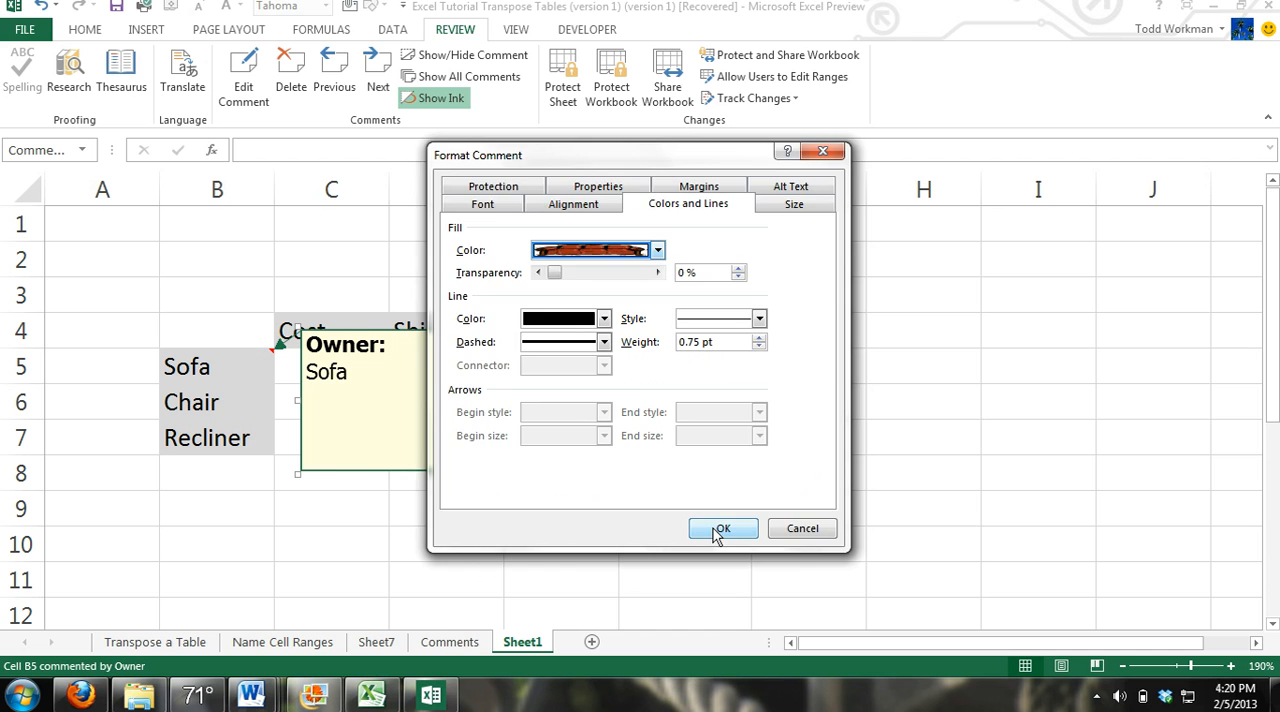
click(722, 528)
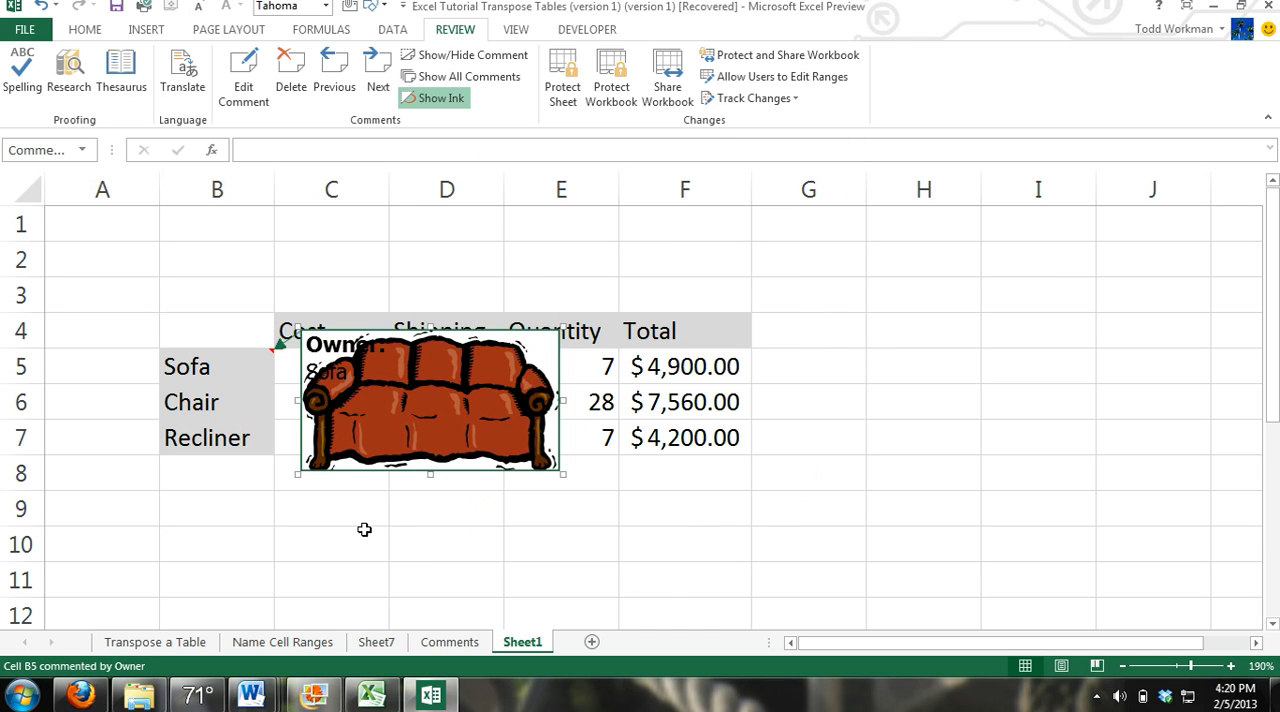
mouse_move(248, 339)
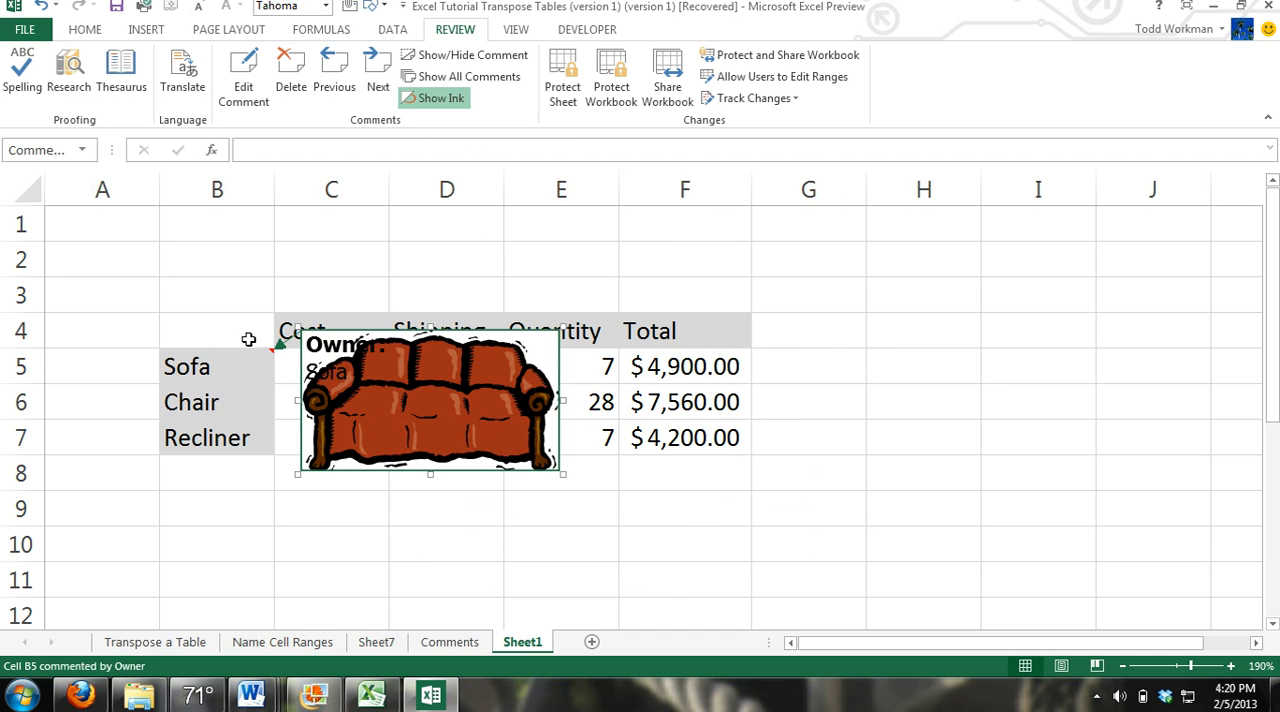
mouse_move(555, 477)
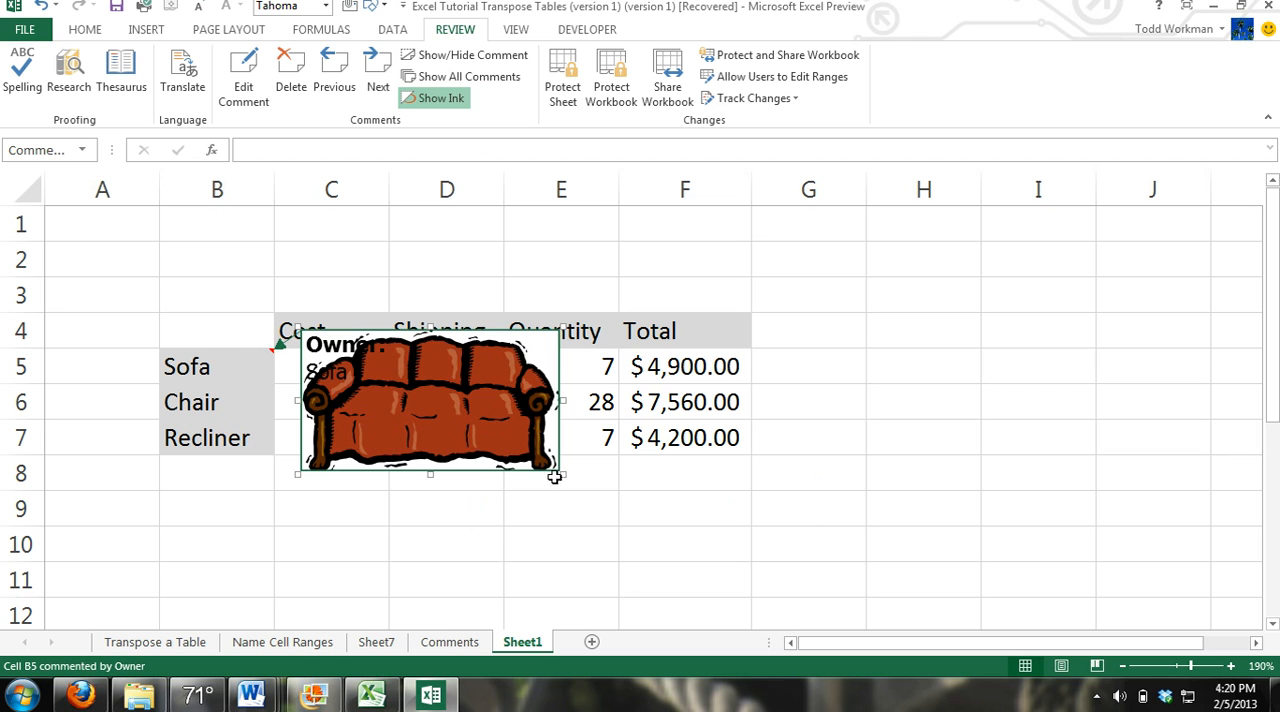
- Drag across the sheet to hide the comment, then select the Chair cell
drag(557, 477, 703, 530)
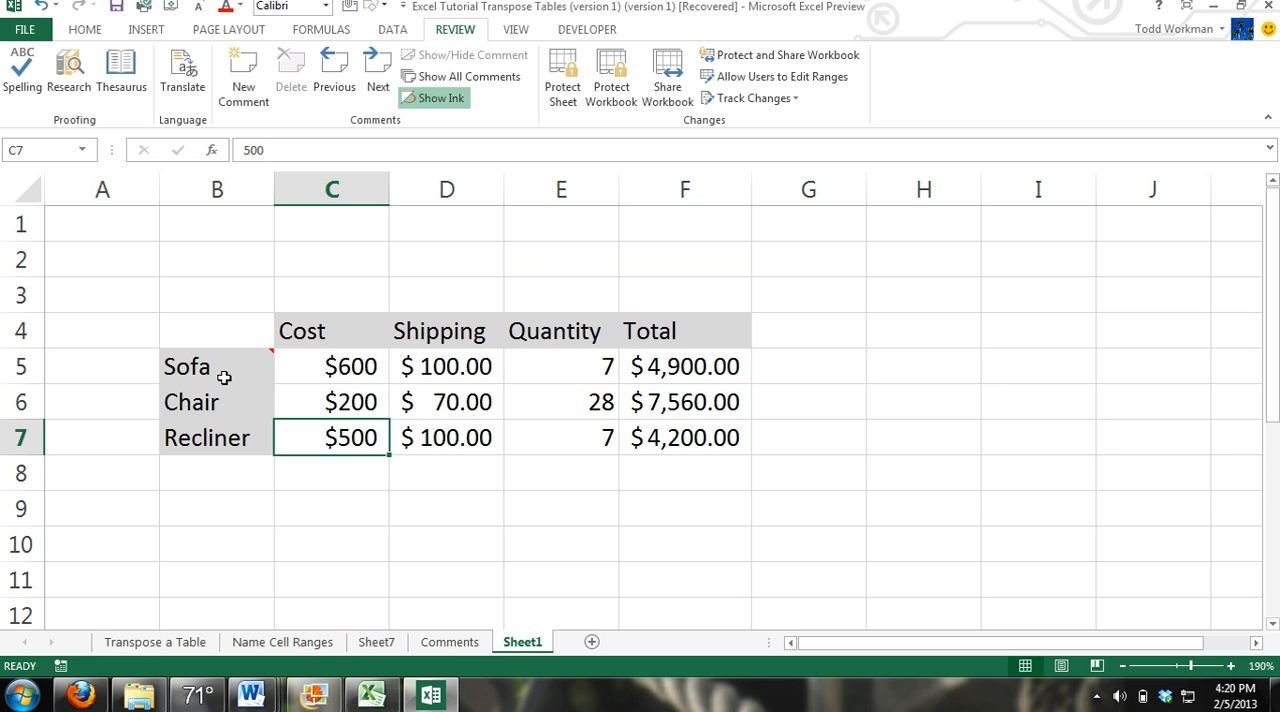
mouse_move(265, 359)
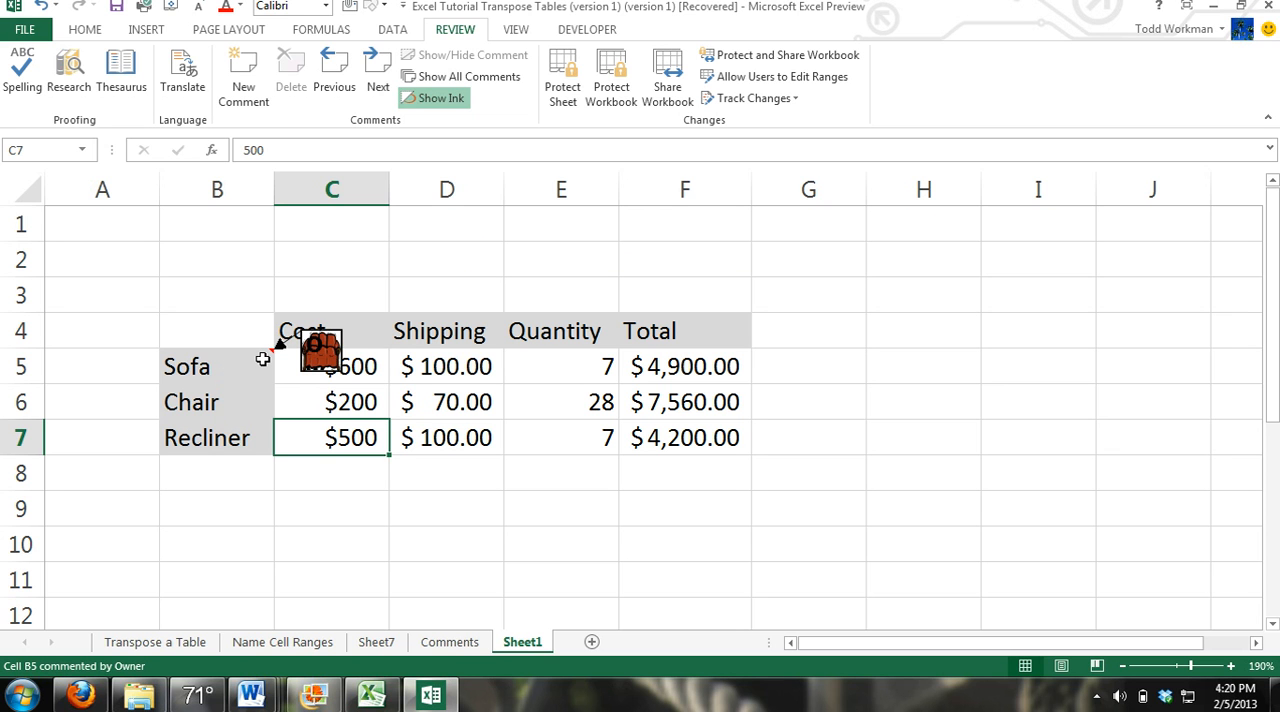
click(217, 401)
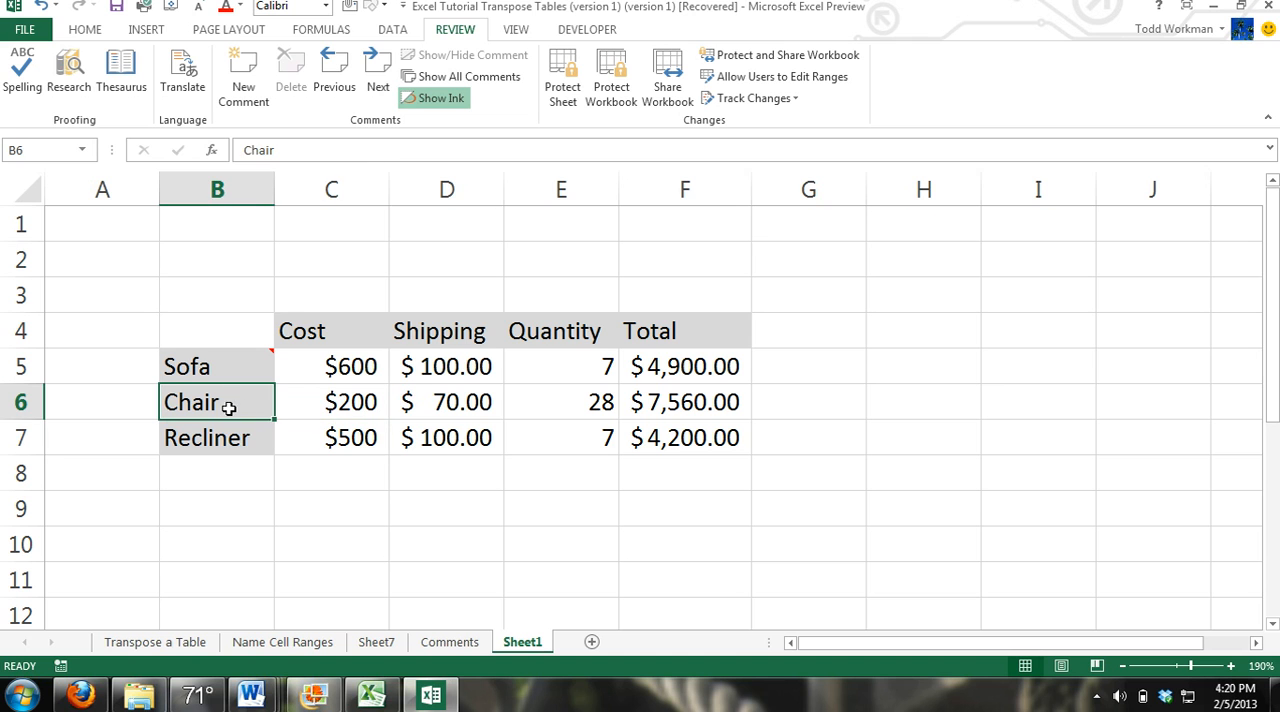
mouse_move(98, 416)
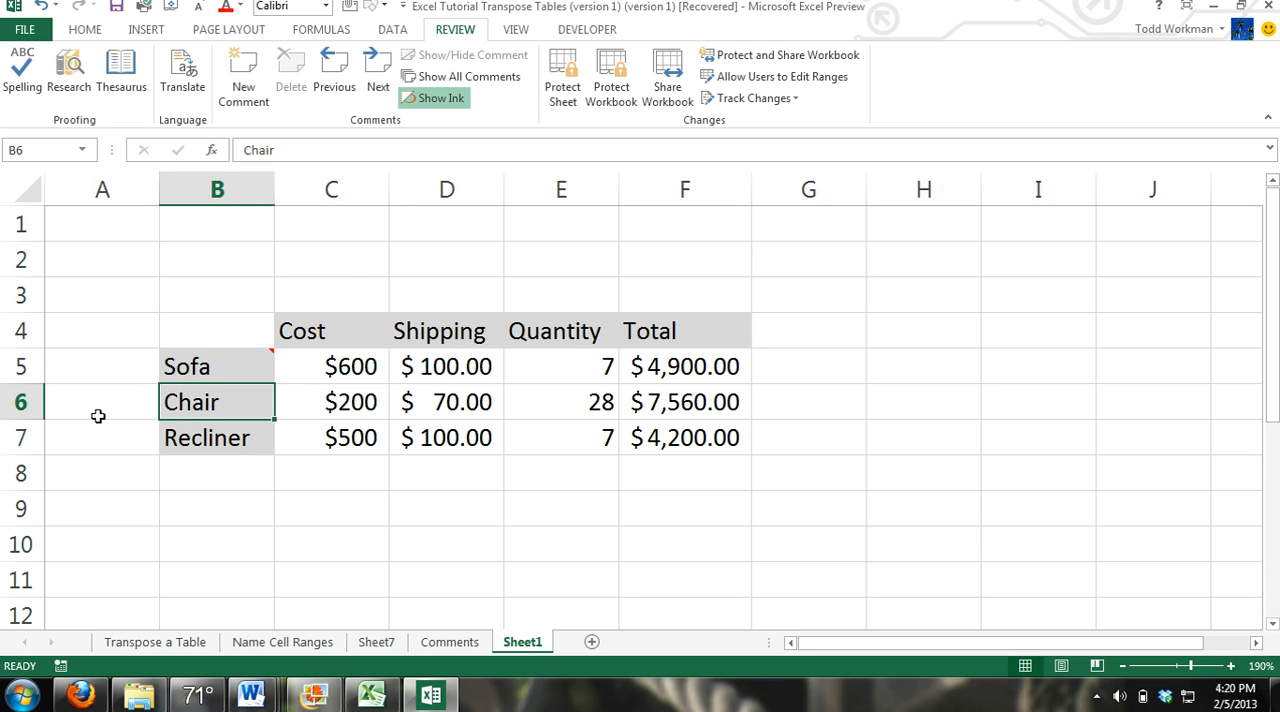
mouse_move(447, 471)
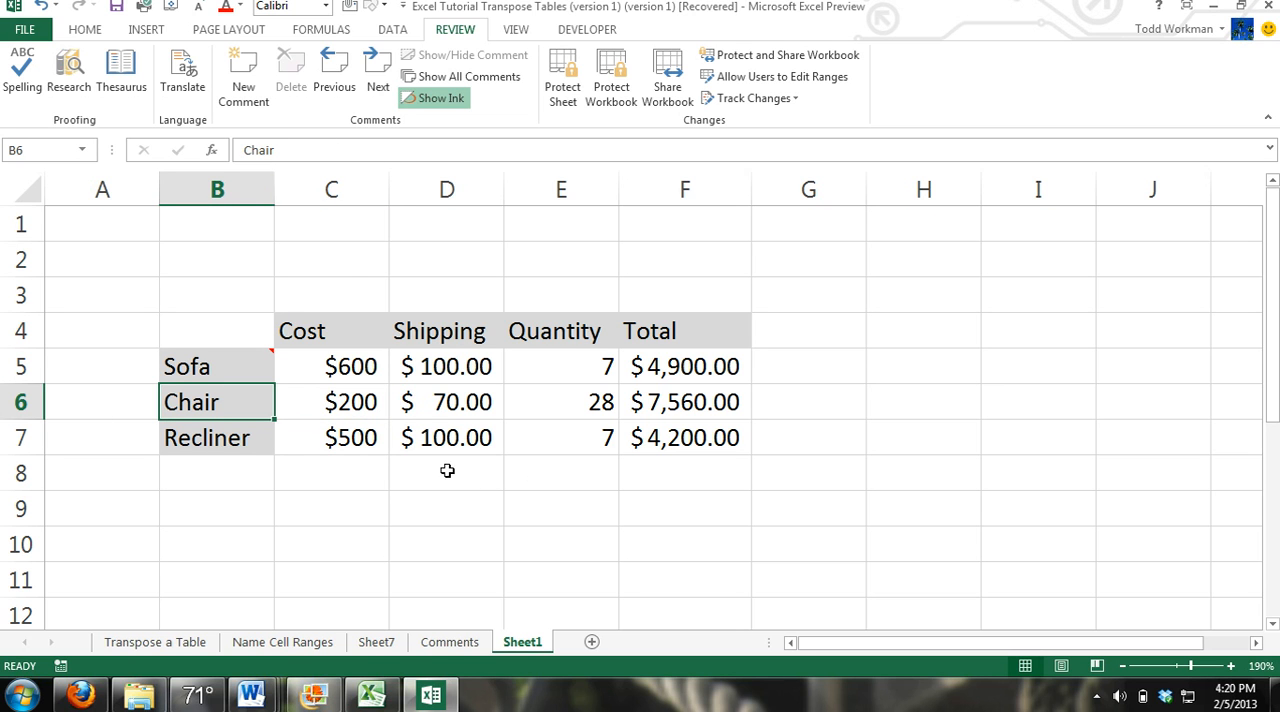
mouse_move(371, 693)
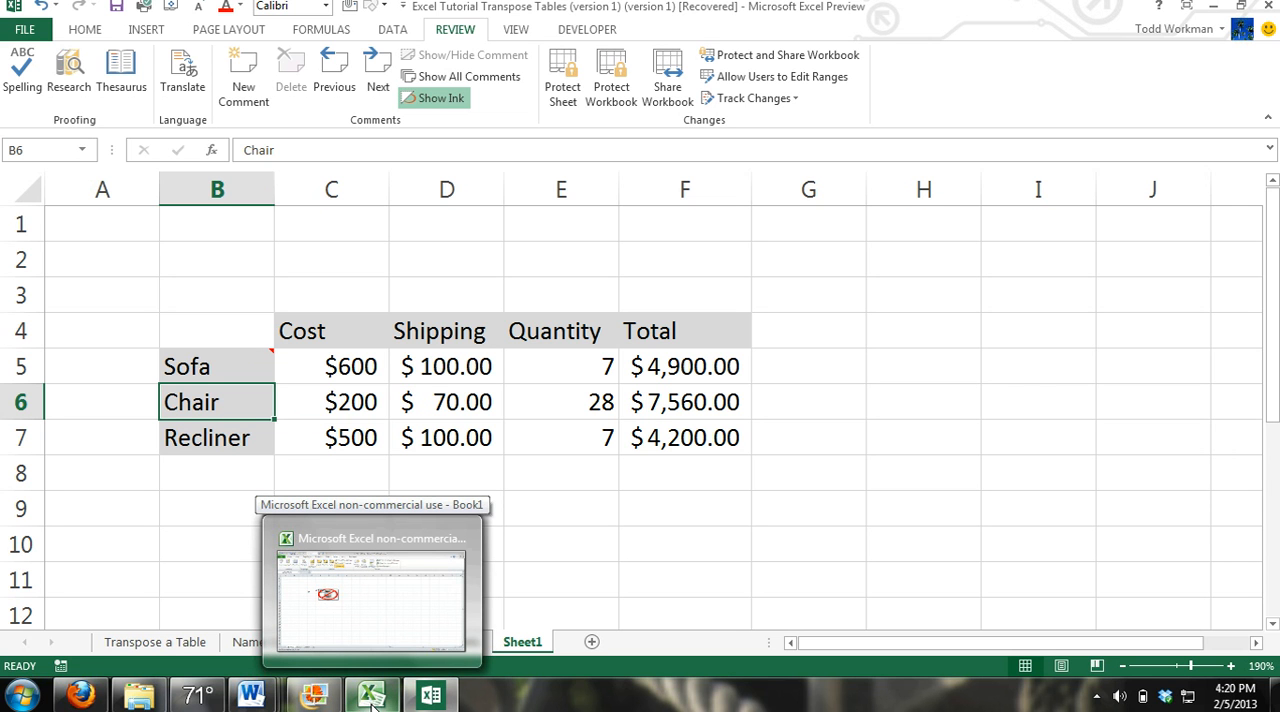
- Switch to Book1 in Excel 2010, cancel the fill dialogs, and edit D6's comment
click(370, 595)
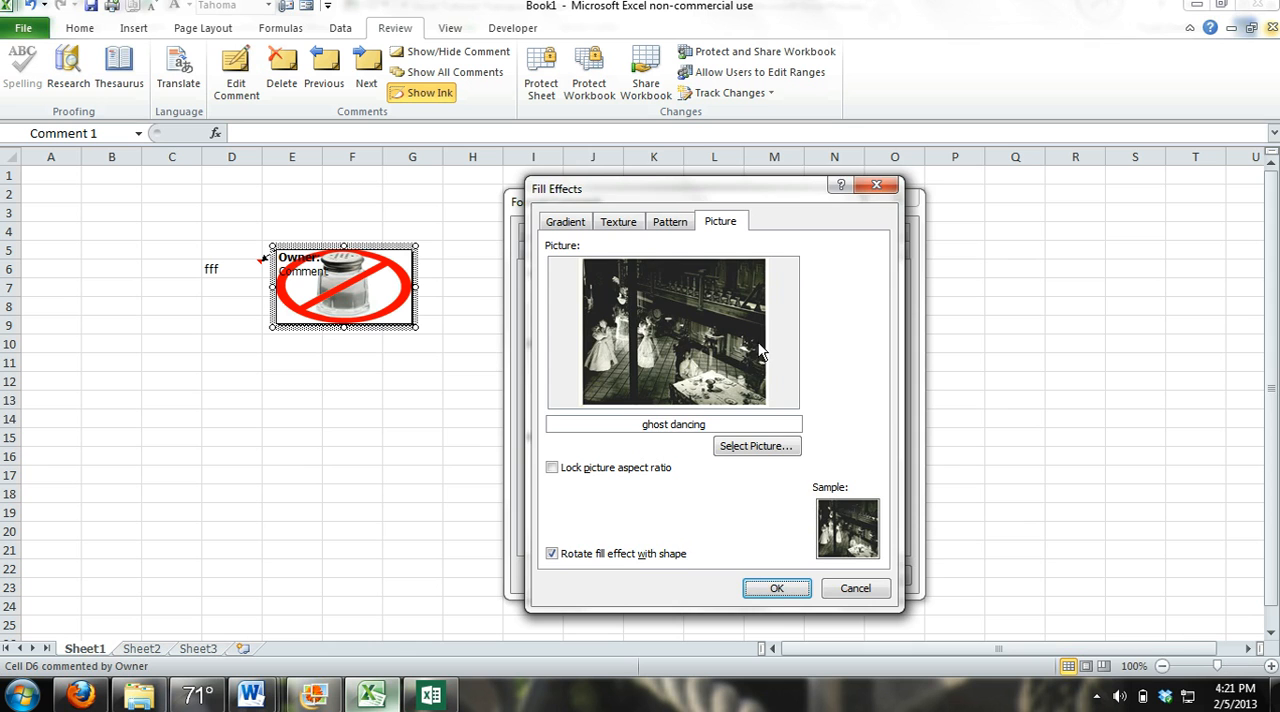
click(776, 588)
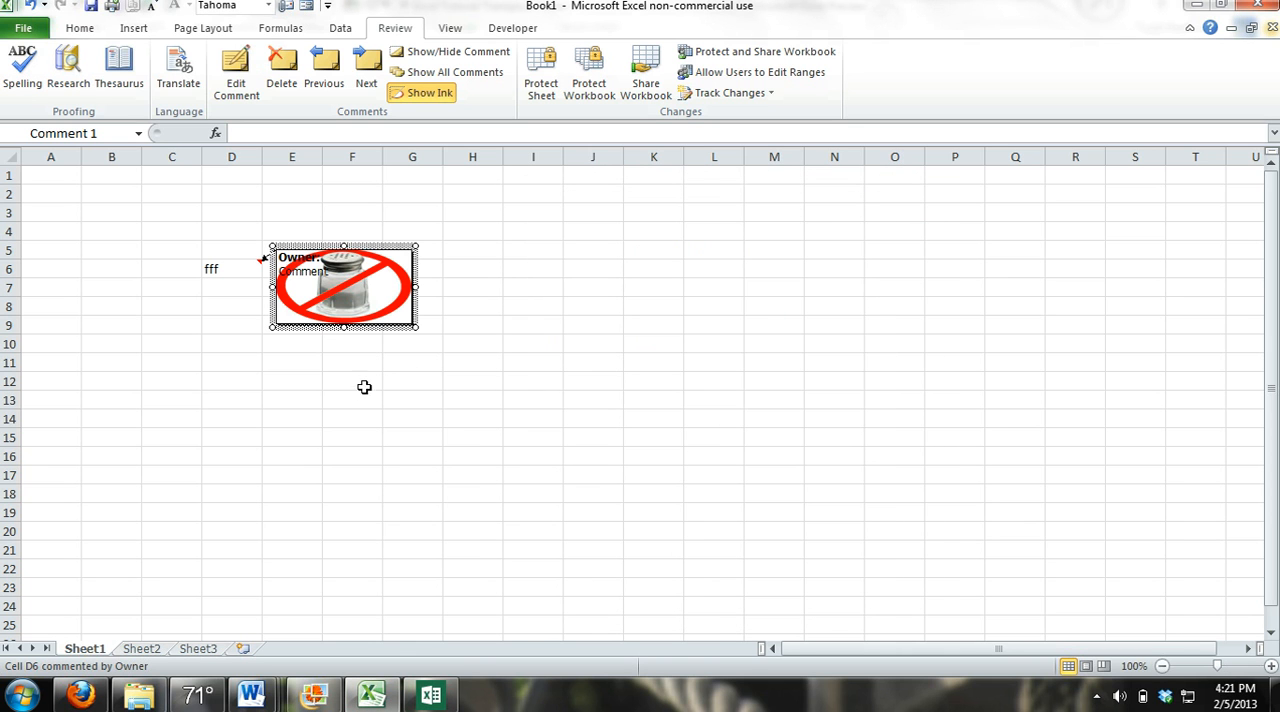
click(231, 268)
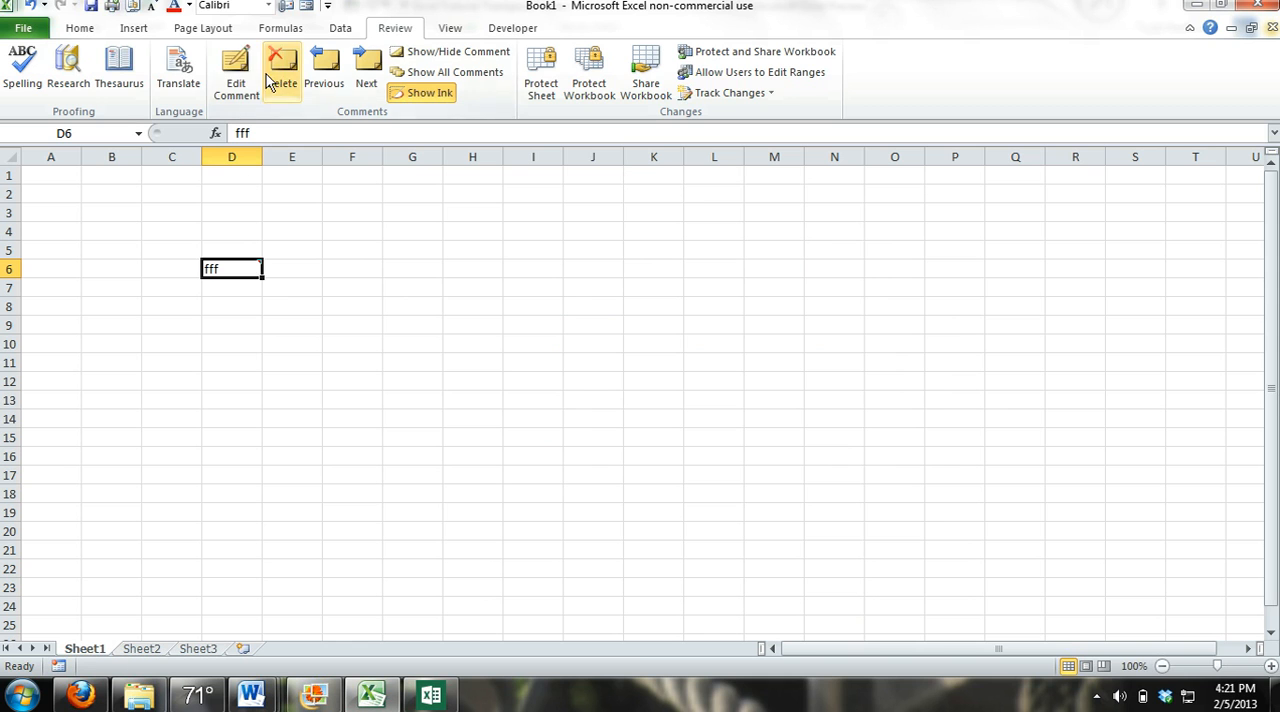
click(236, 70)
text(Comment)
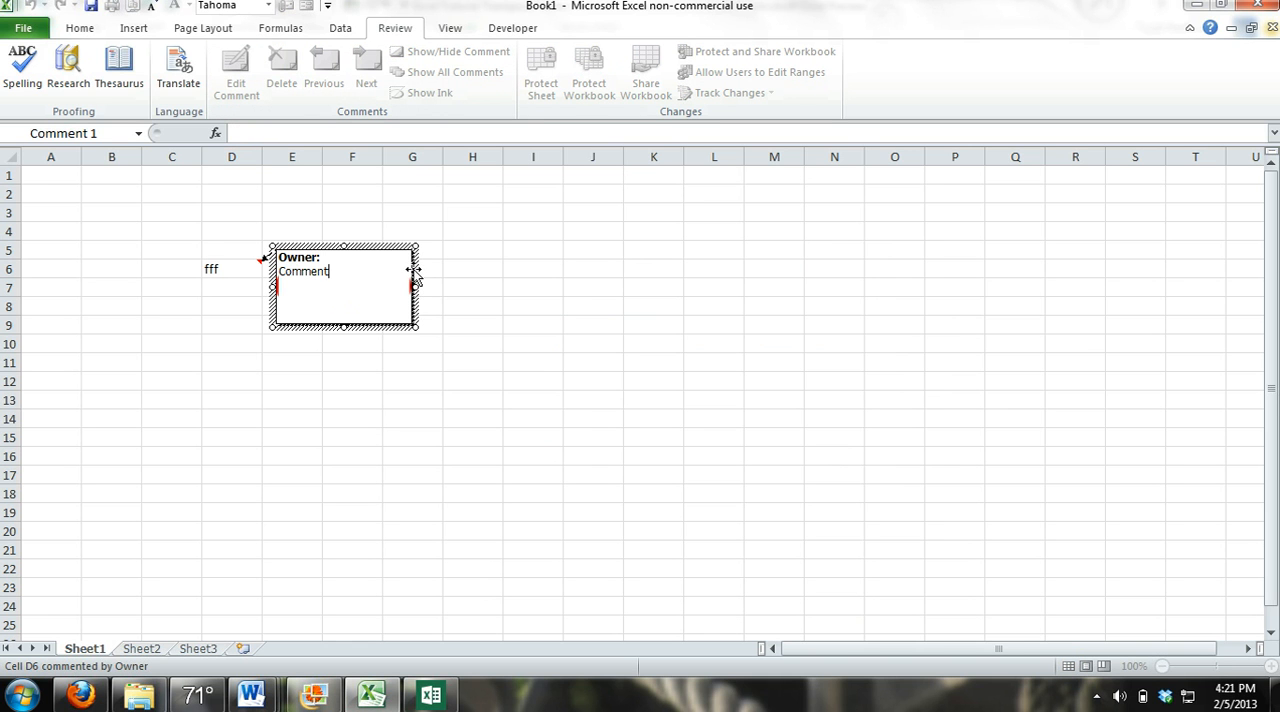
- Open Format Comment for the D6 comment and go to its Fill Effects
right_click(343, 290)
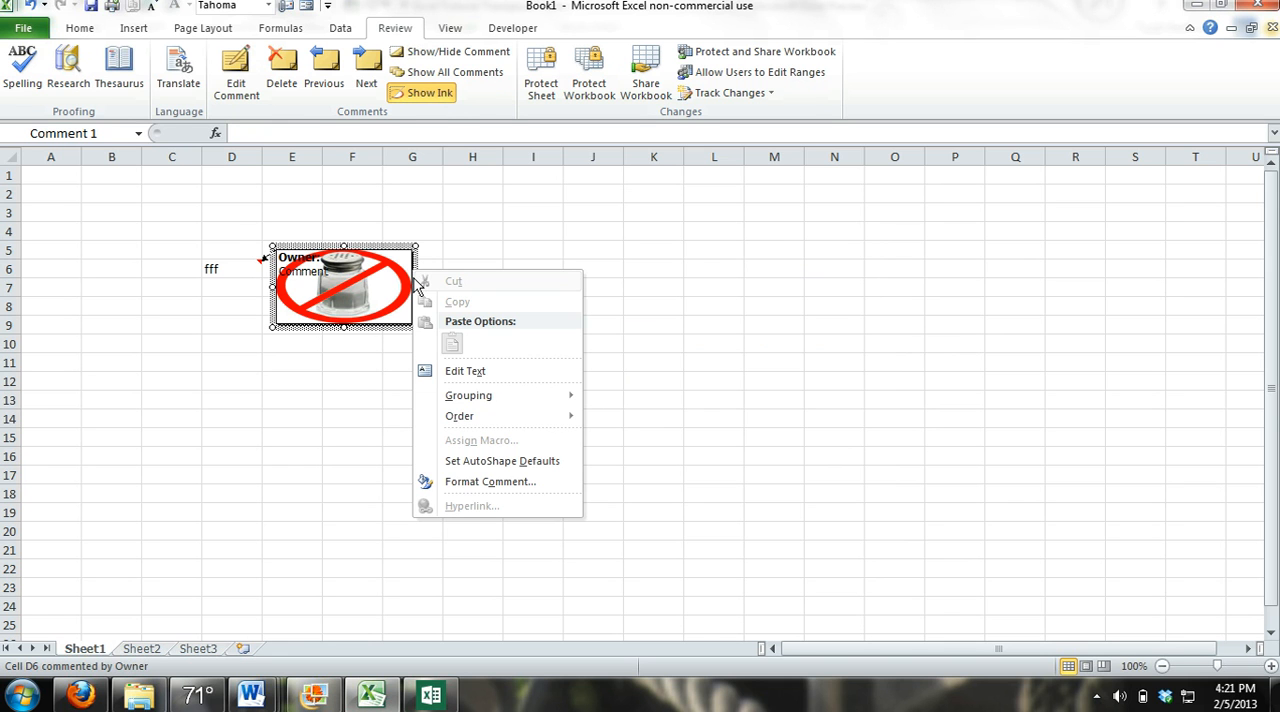
click(490, 481)
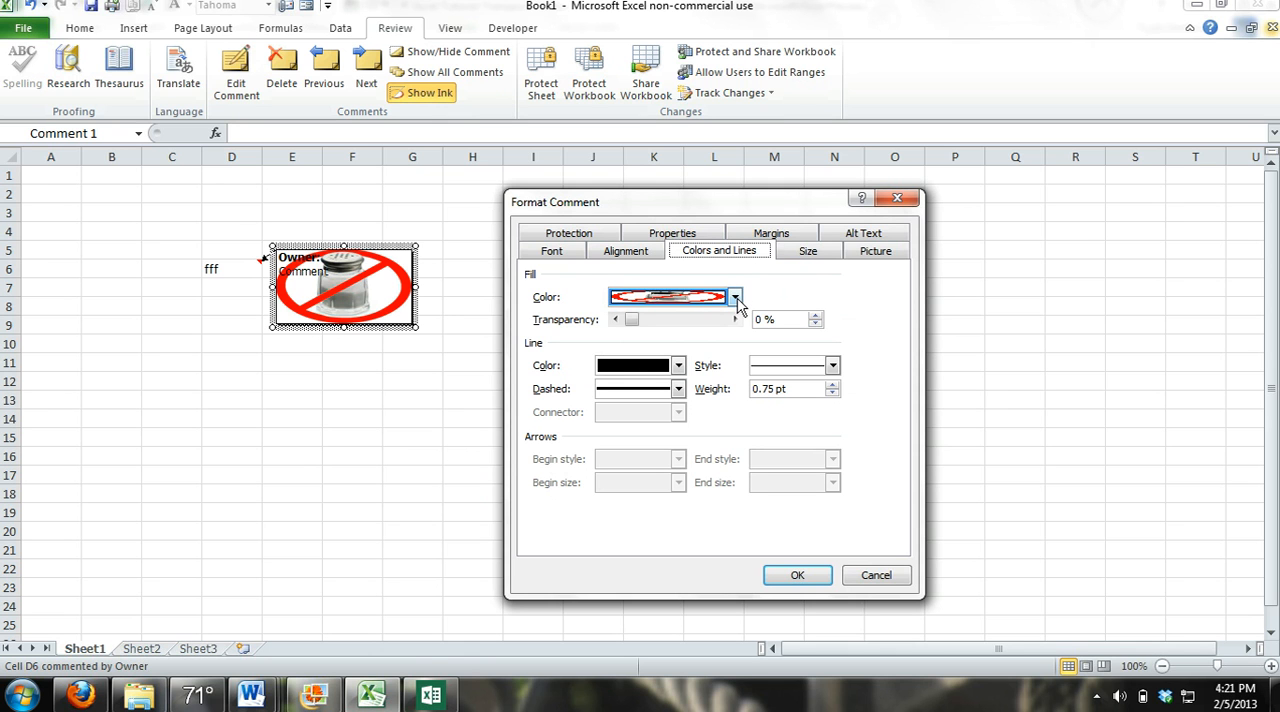
click(735, 297)
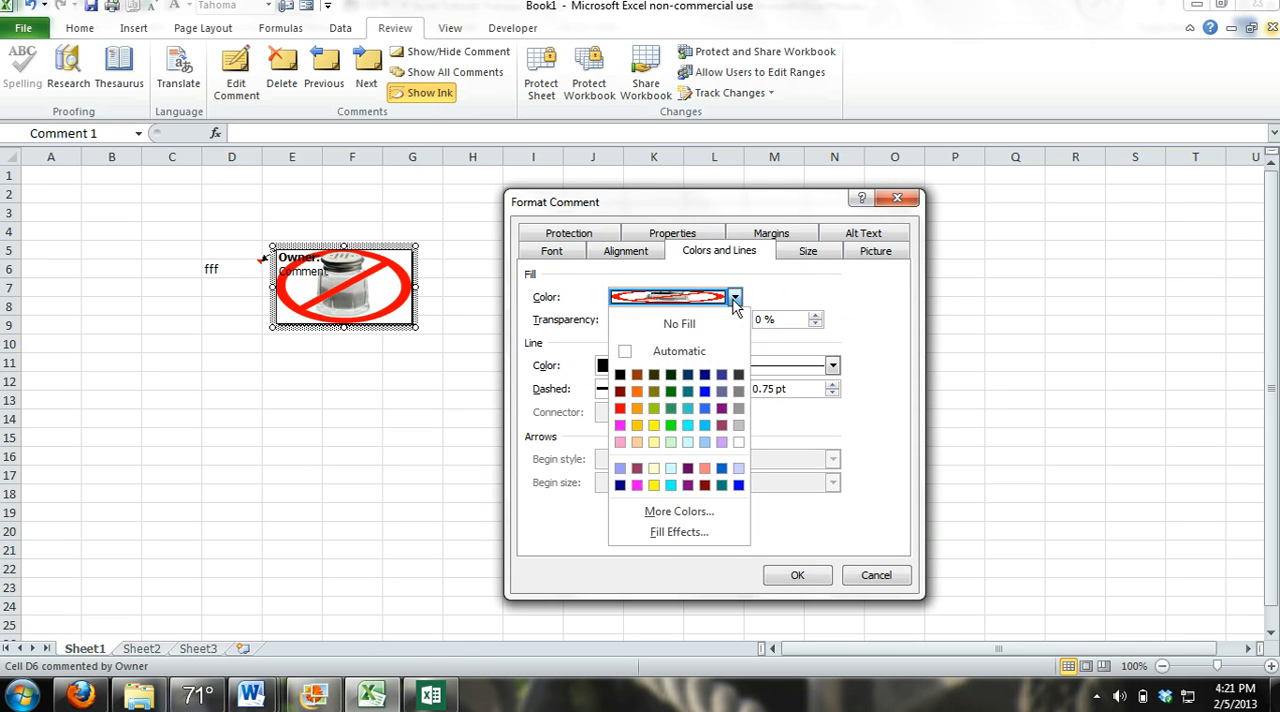
click(678, 531)
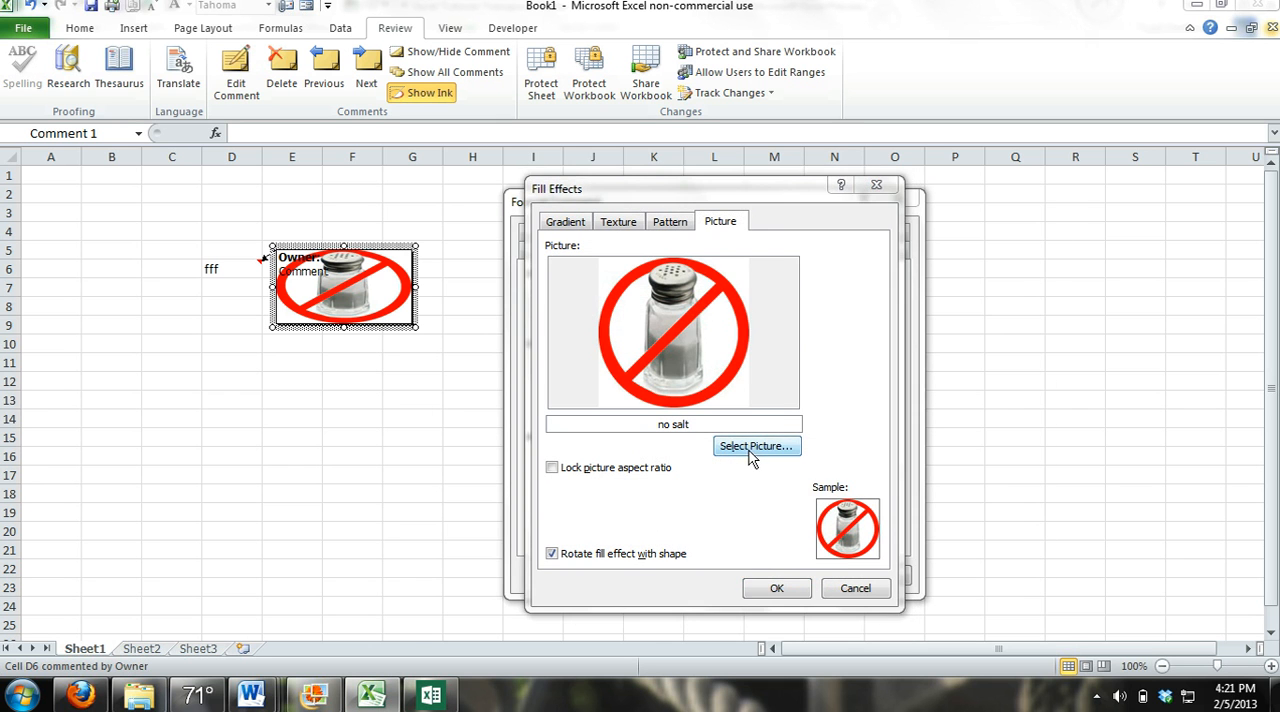
- Browse for a picture, then close the picture browser and Fill Effects unchanged
click(756, 445)
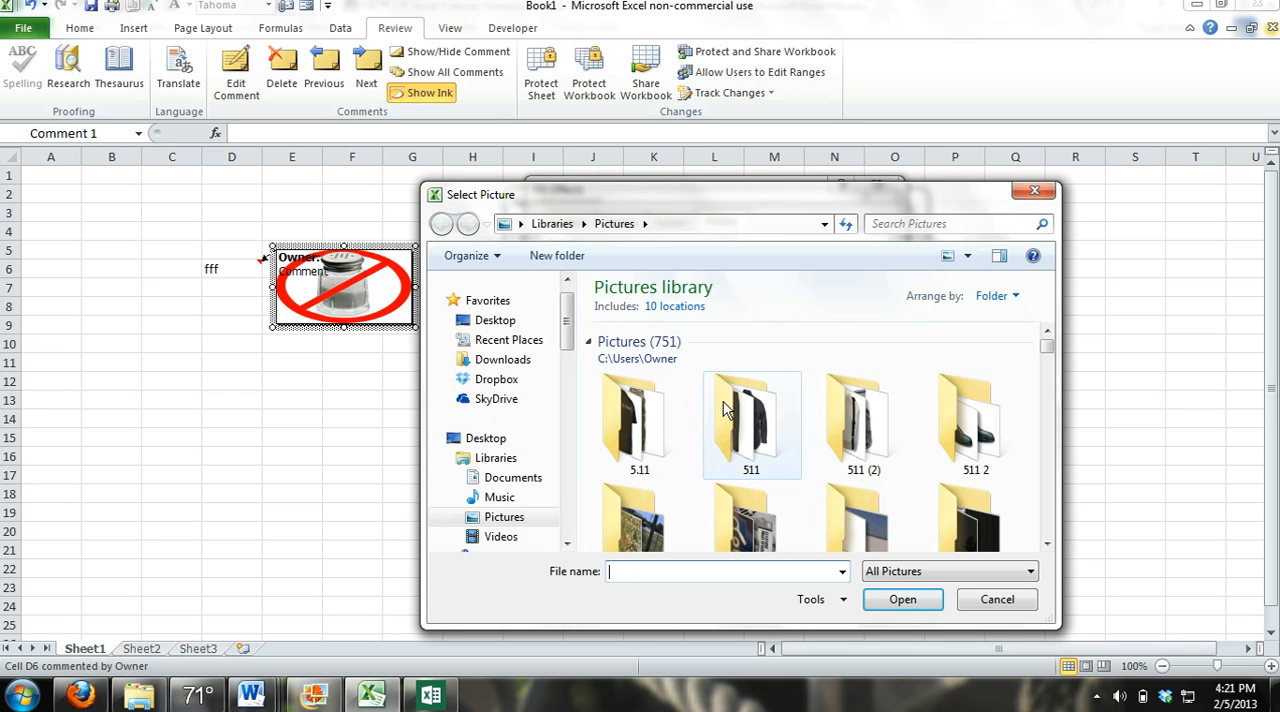
mouse_move(751, 525)
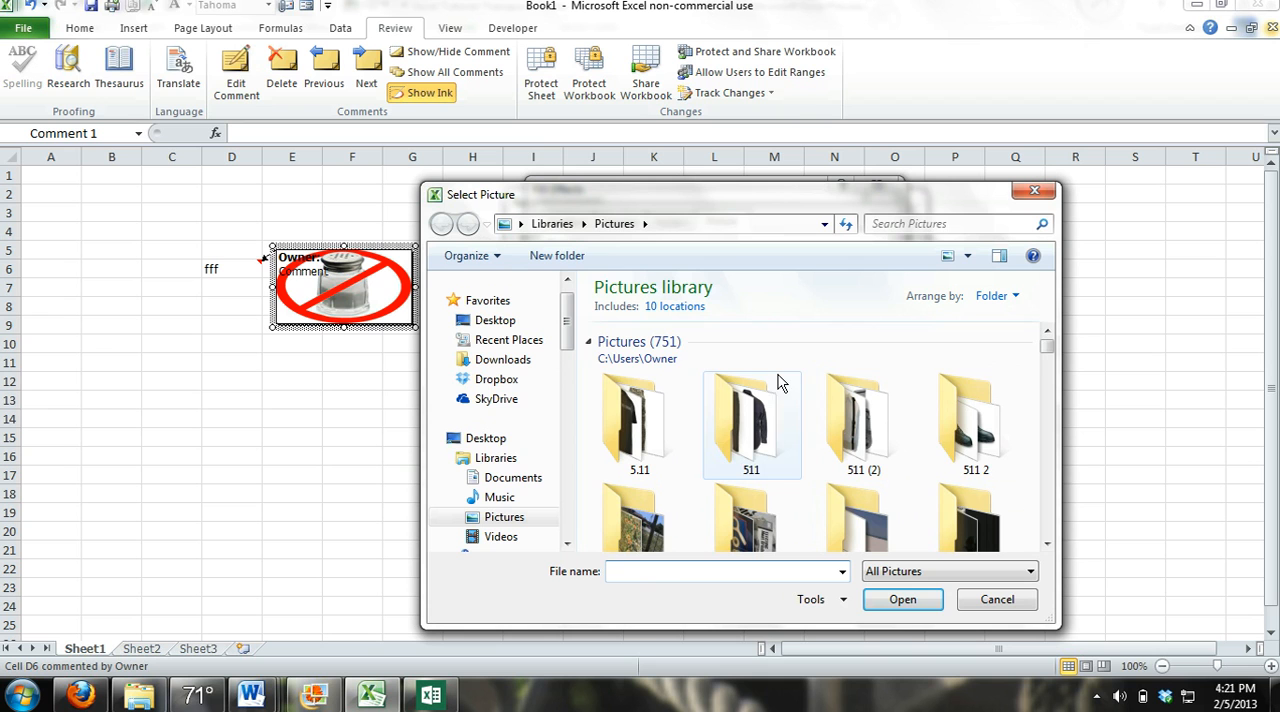
mouse_move(753, 483)
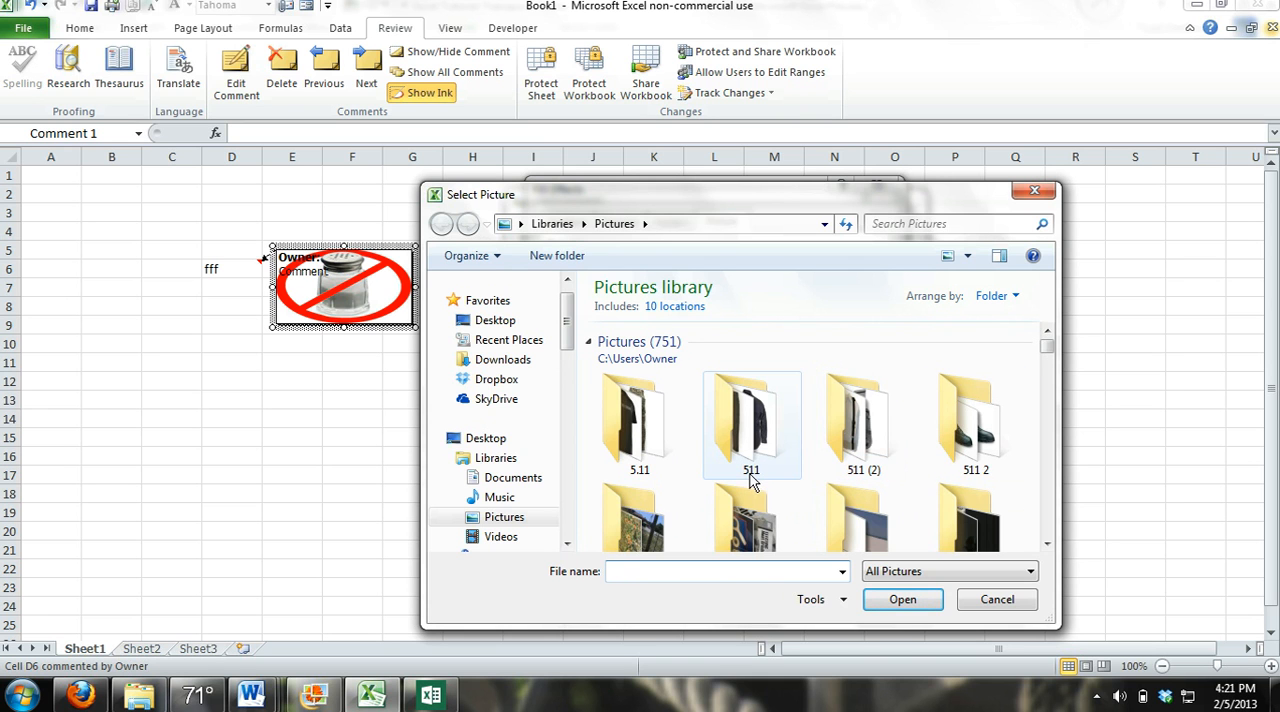
mouse_move(1033, 192)
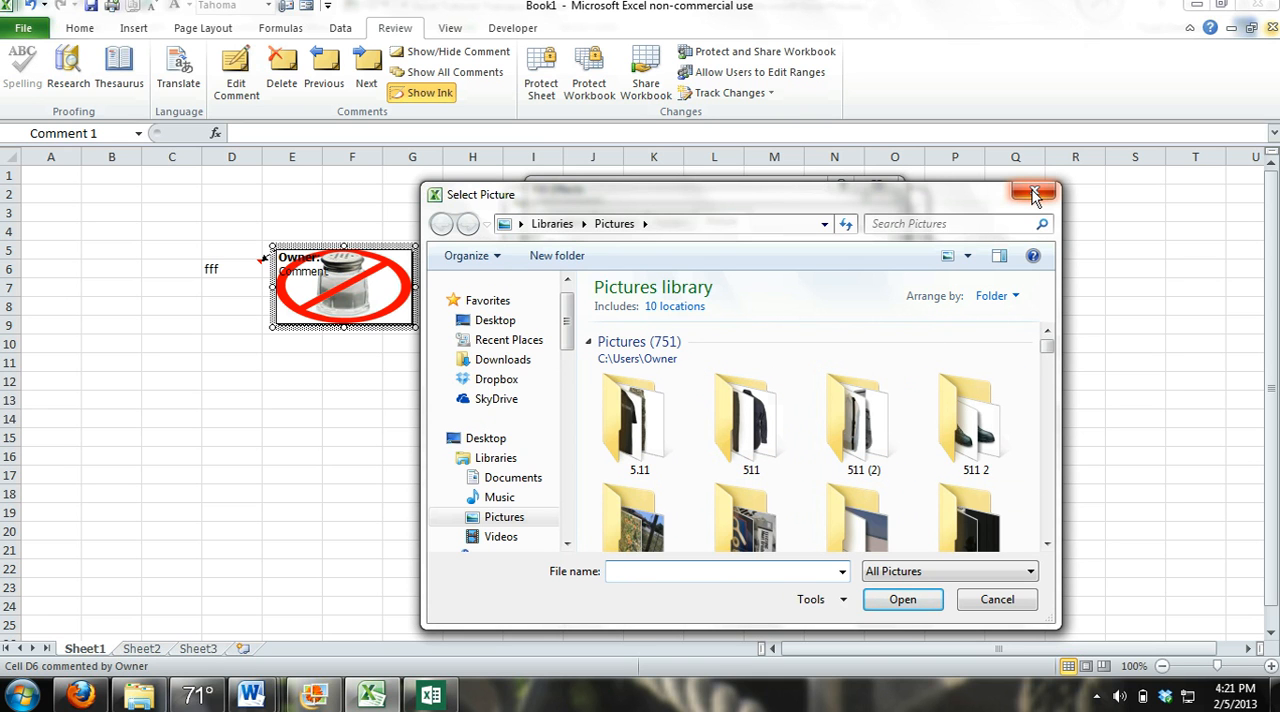
mouse_move(1035, 193)
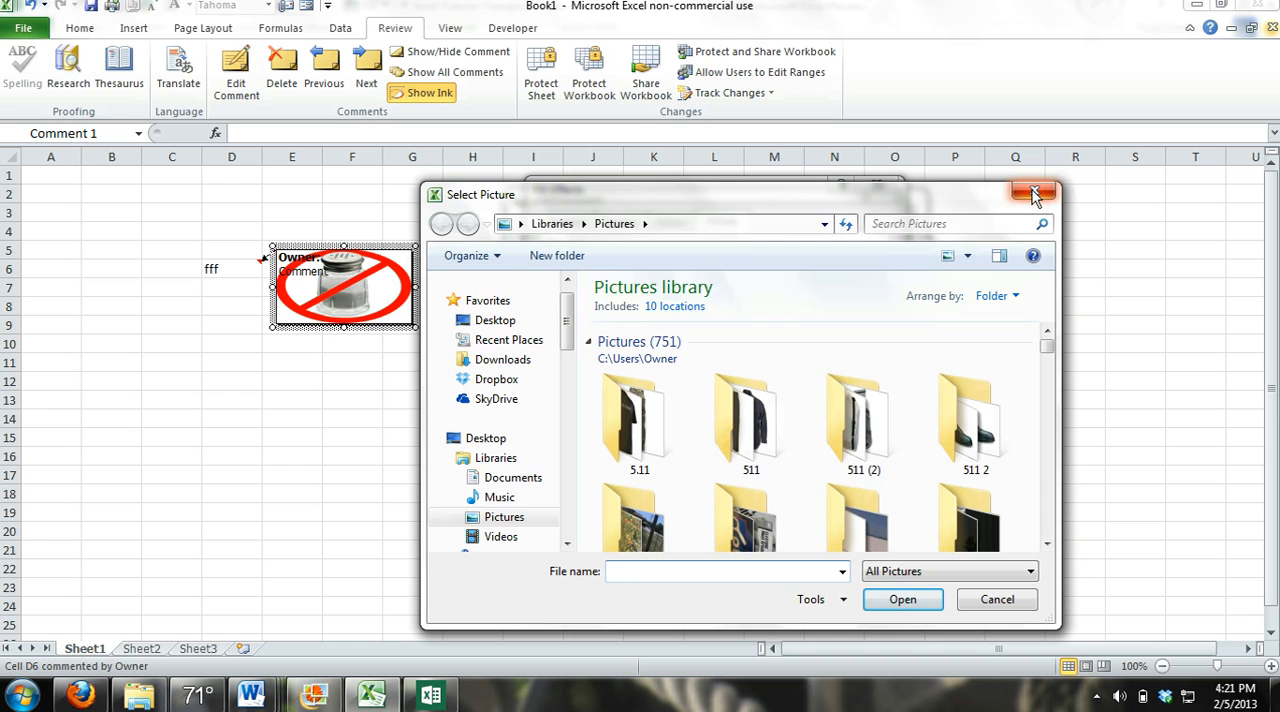
click(1034, 193)
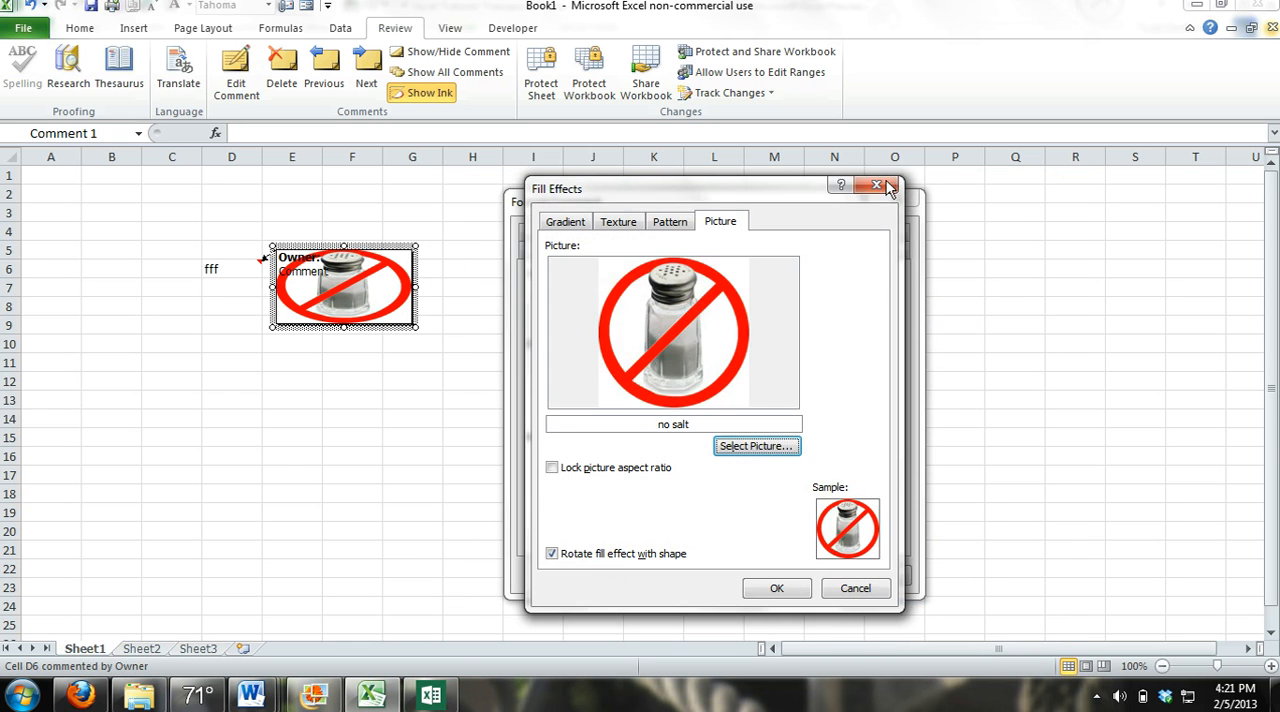
click(876, 186)
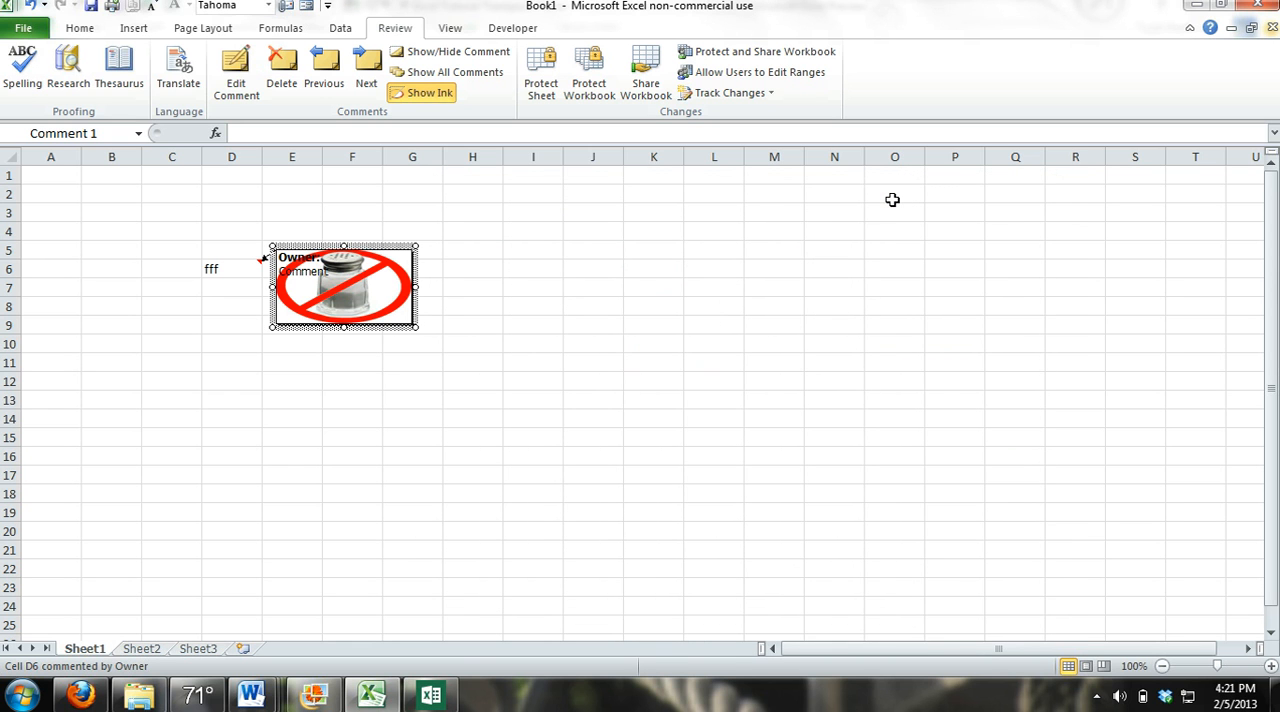